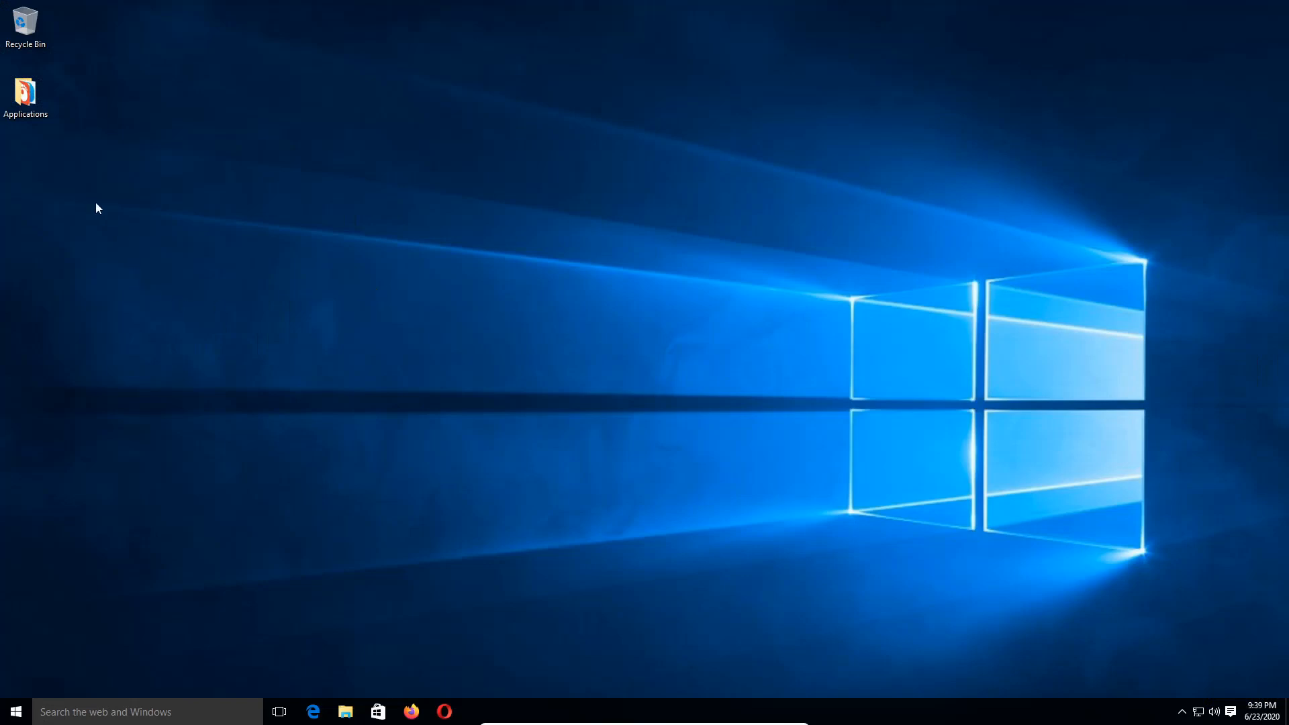
# Launch Firefox from the shortcut inside the Applications desktop folder.
pyautogui.doubleClick(25, 95)
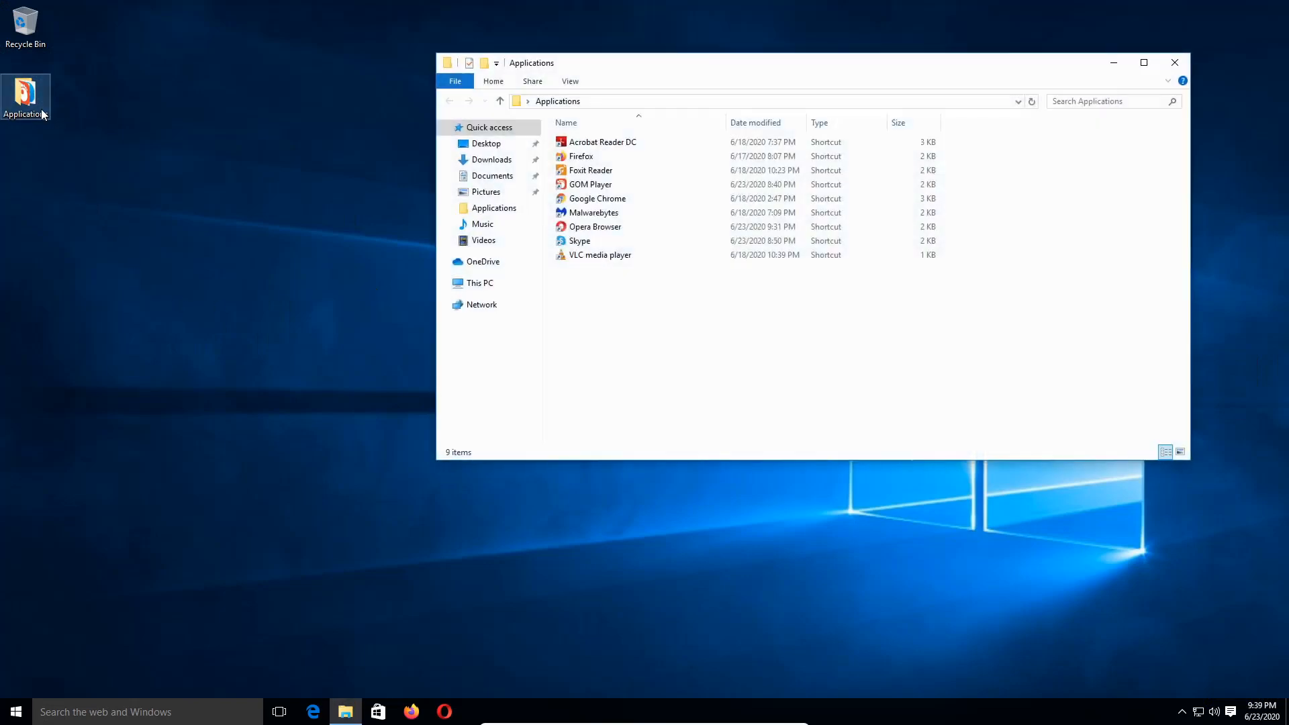
pyautogui.moveTo(580, 157)
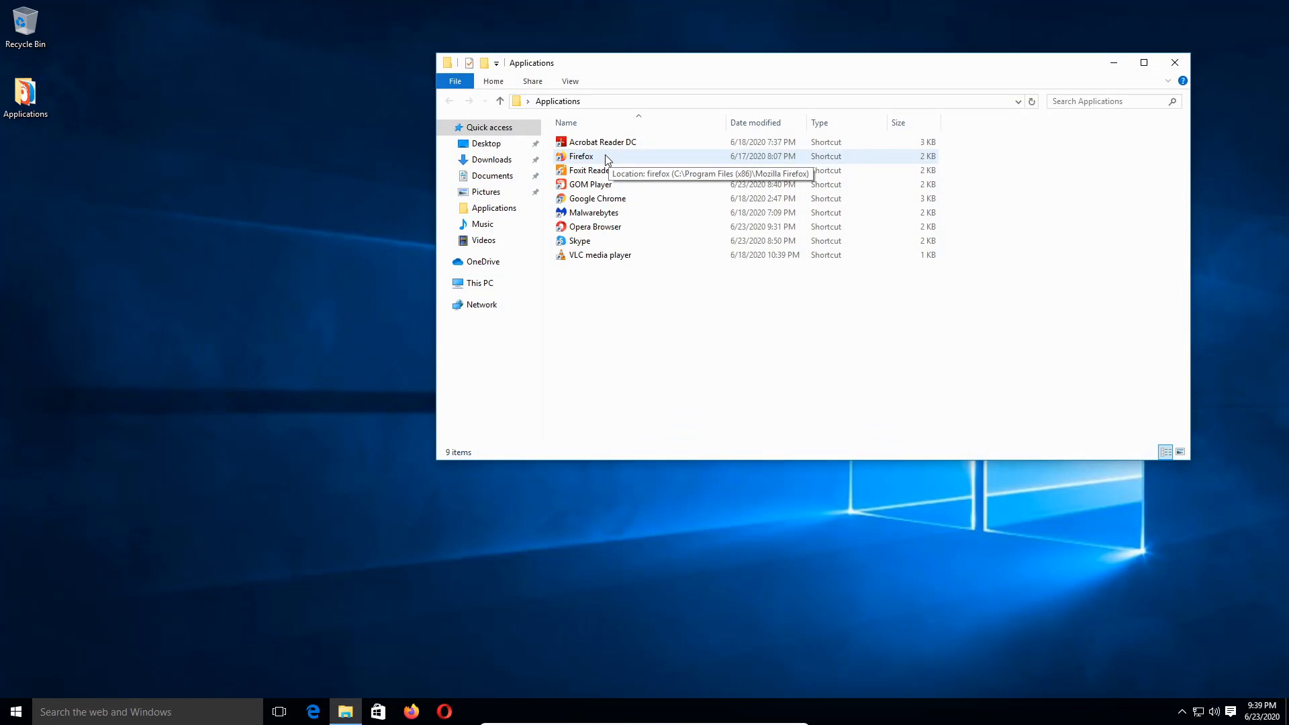
pyautogui.doubleClick(580, 156)
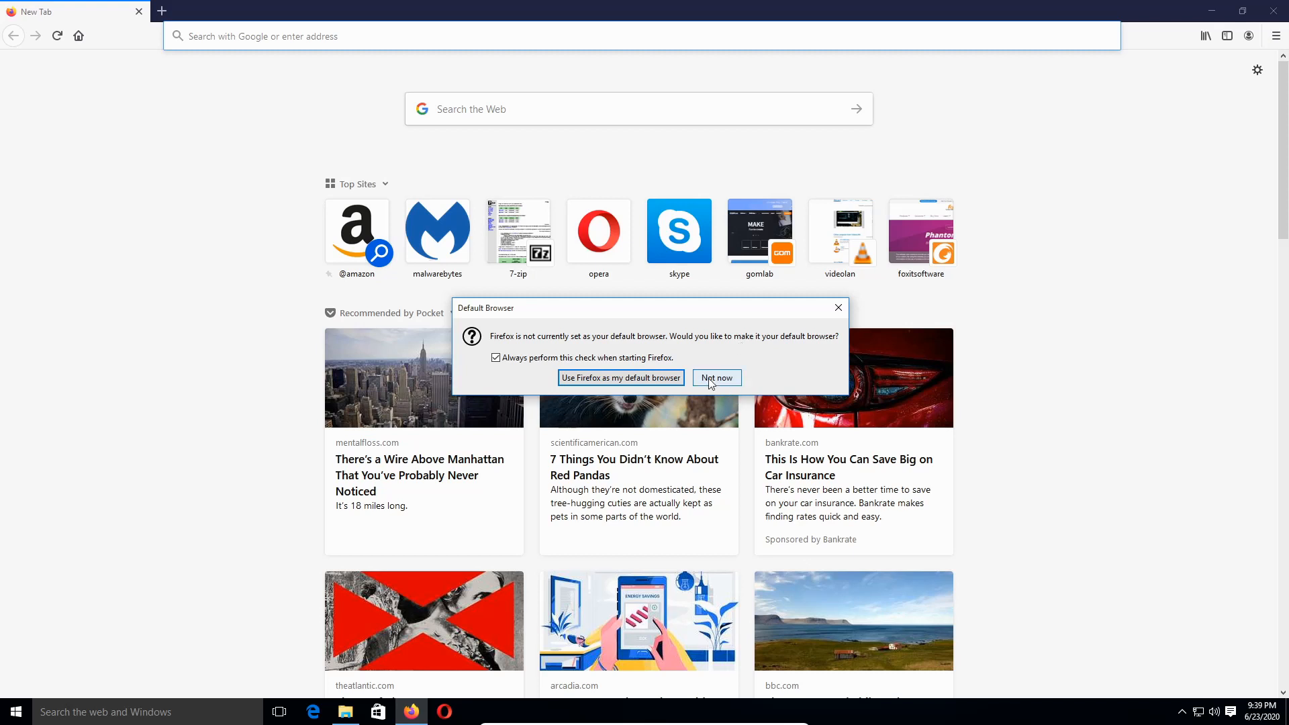
pyautogui.click(714, 377)
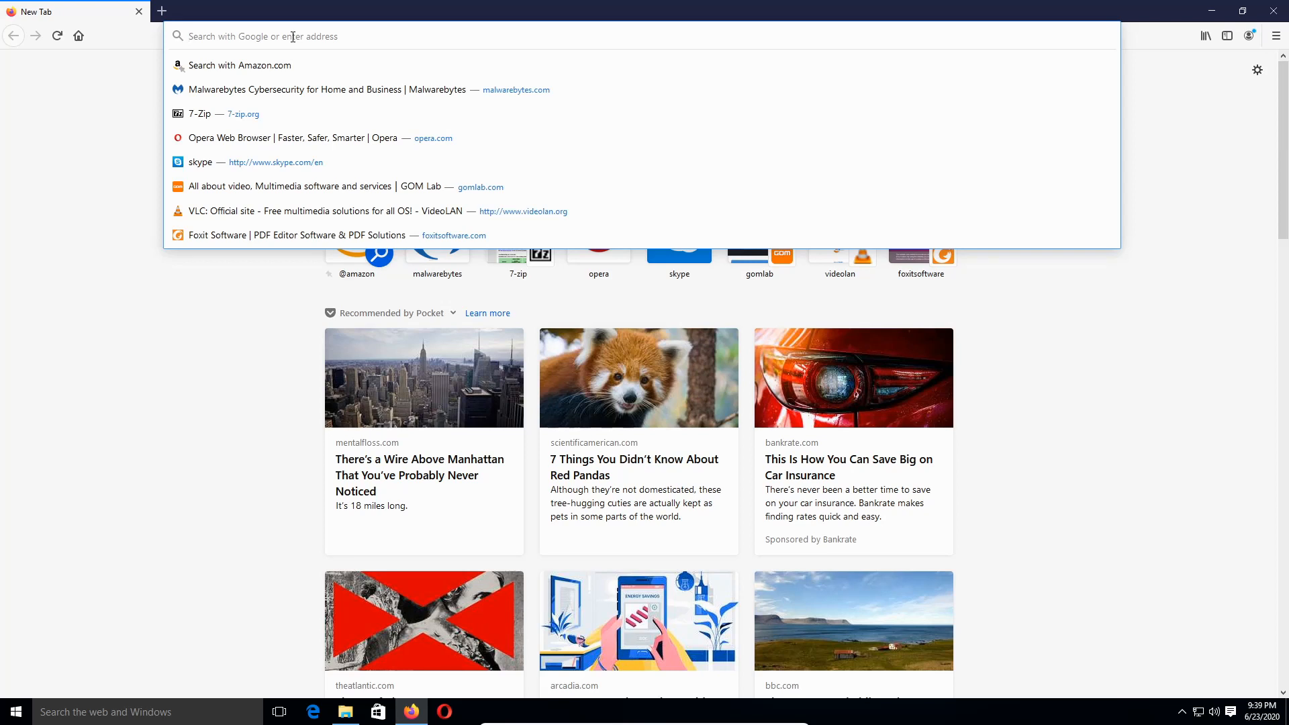
pyautogui.write('www.malwarebytes.com/')
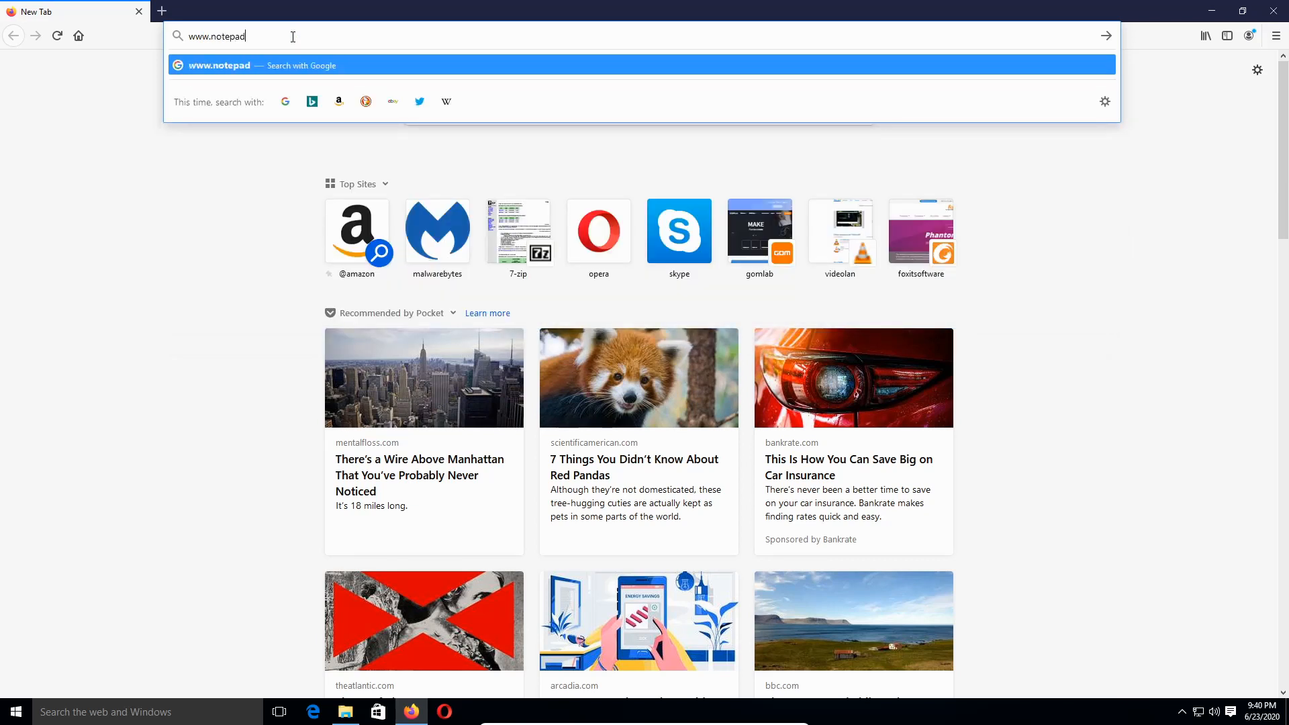
pyautogui.write('-')
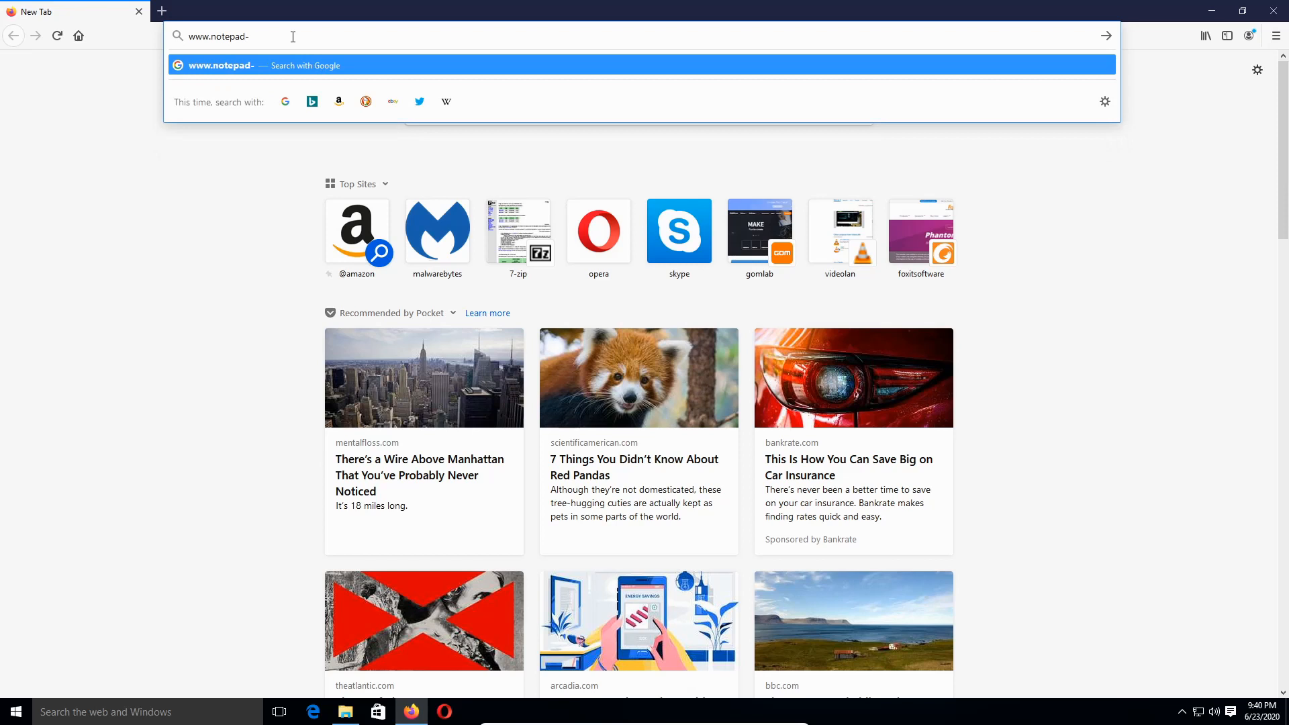
pyautogui.write('plus')
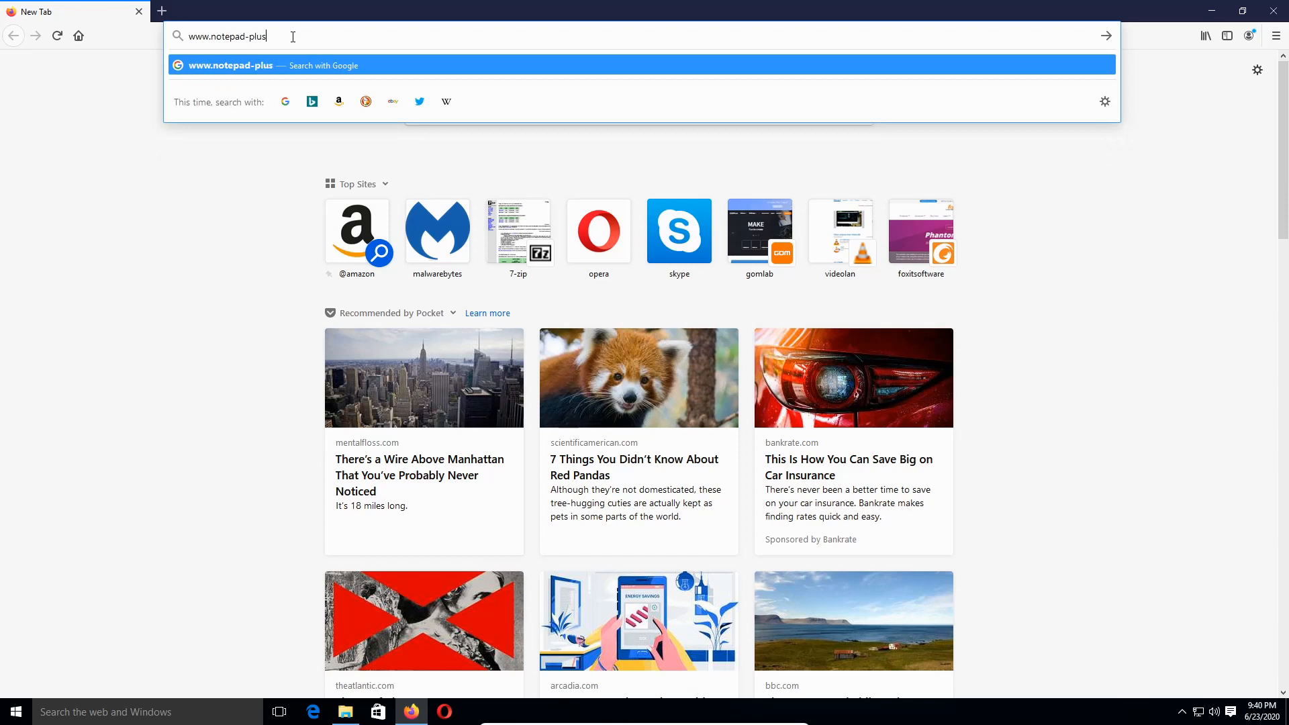
pyautogui.write('-')
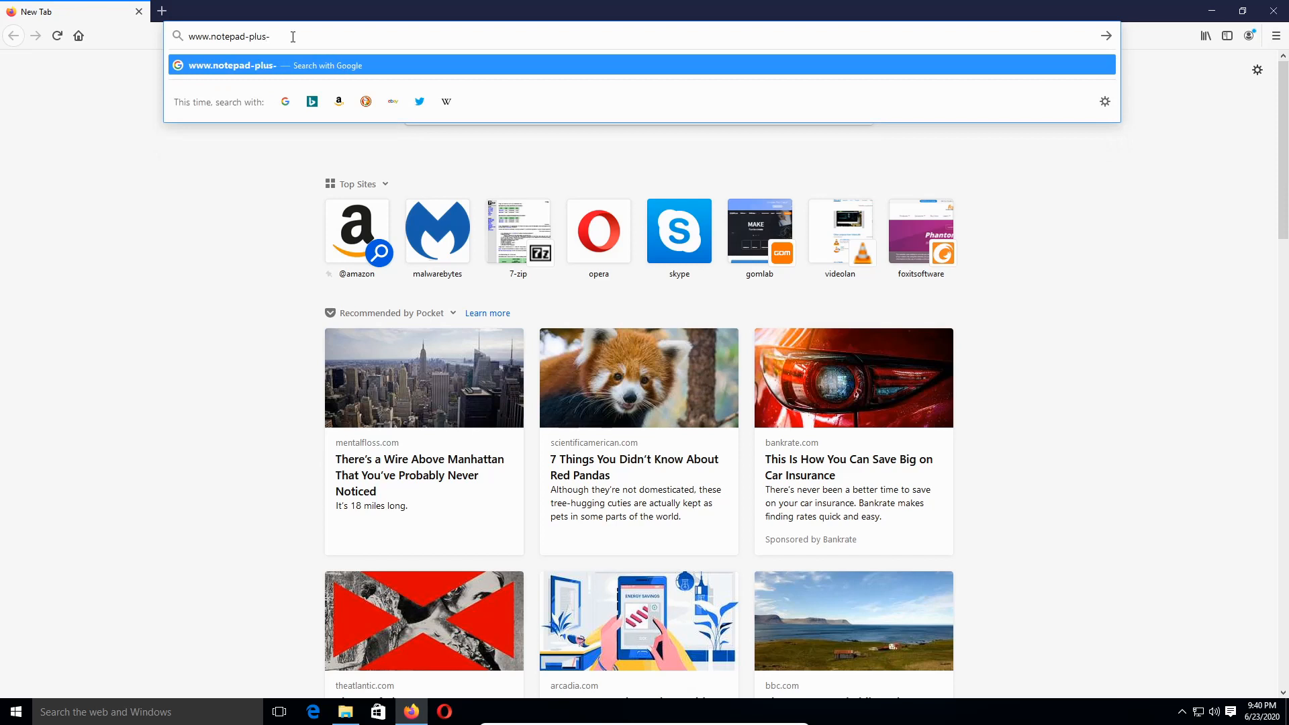
pyautogui.write('plus')
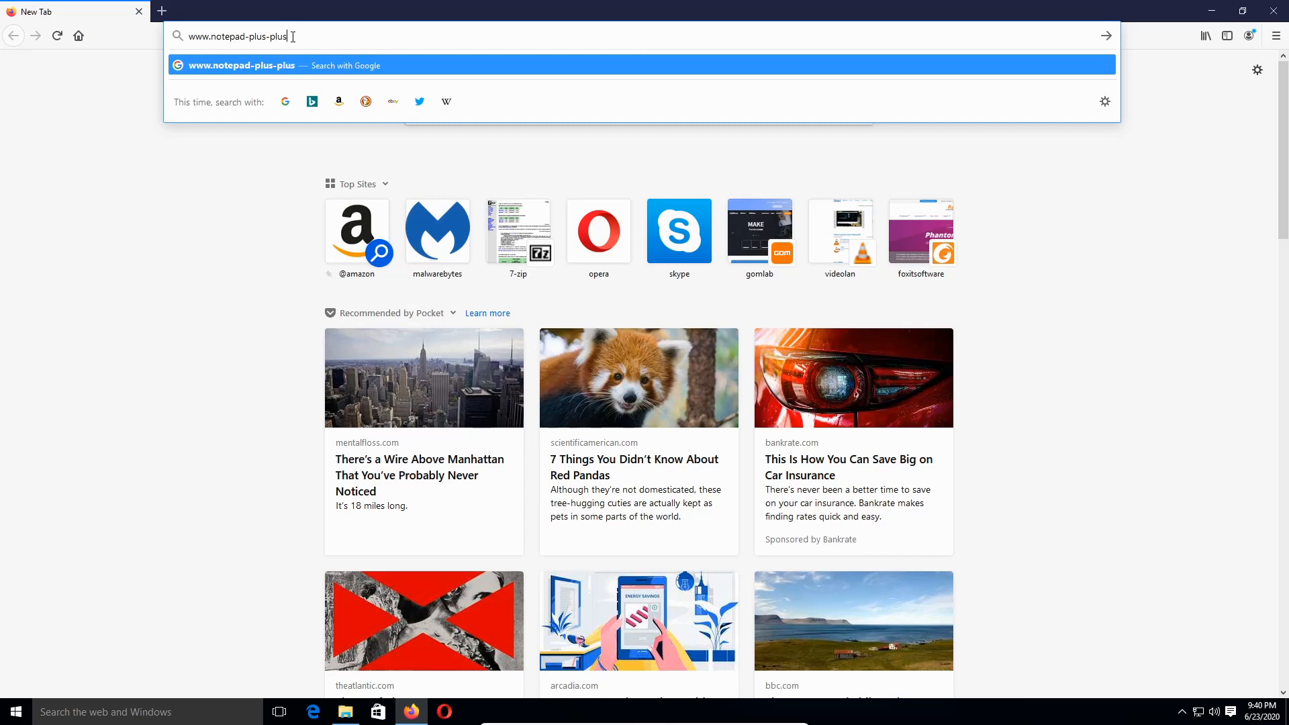
pyautogui.write('.org')
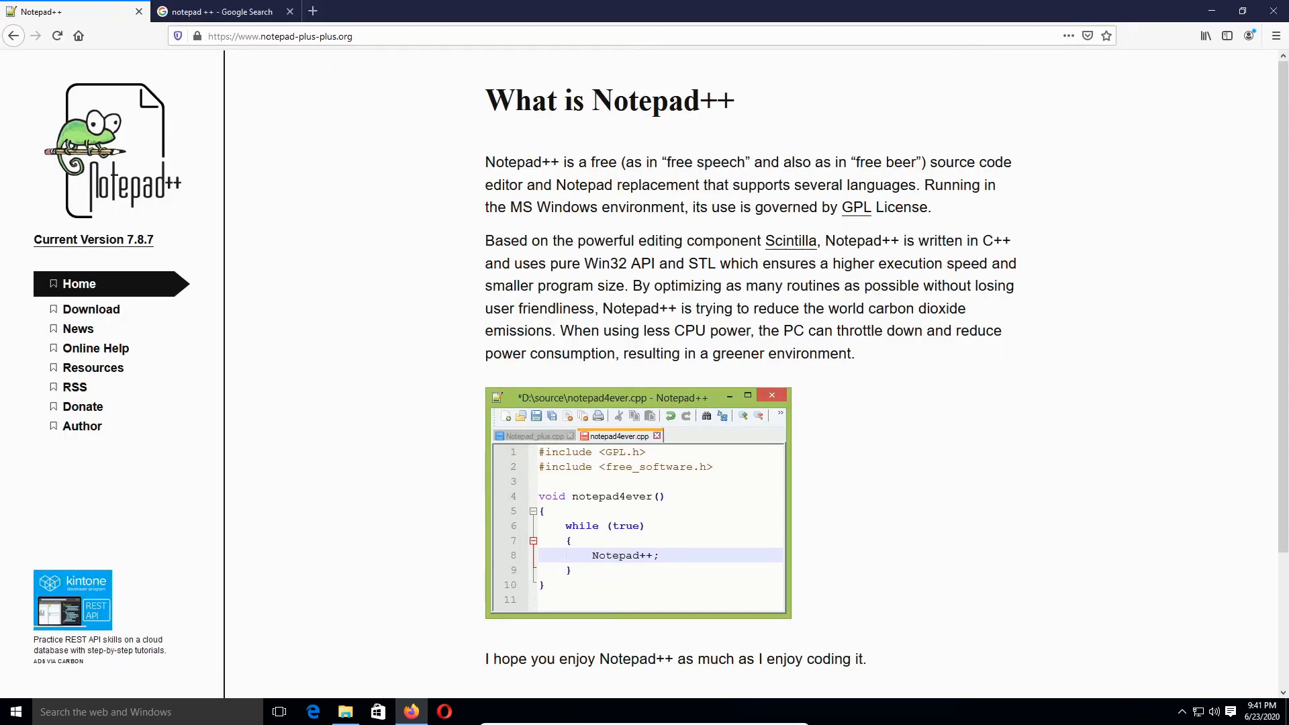
pyautogui.moveTo(105, 317)
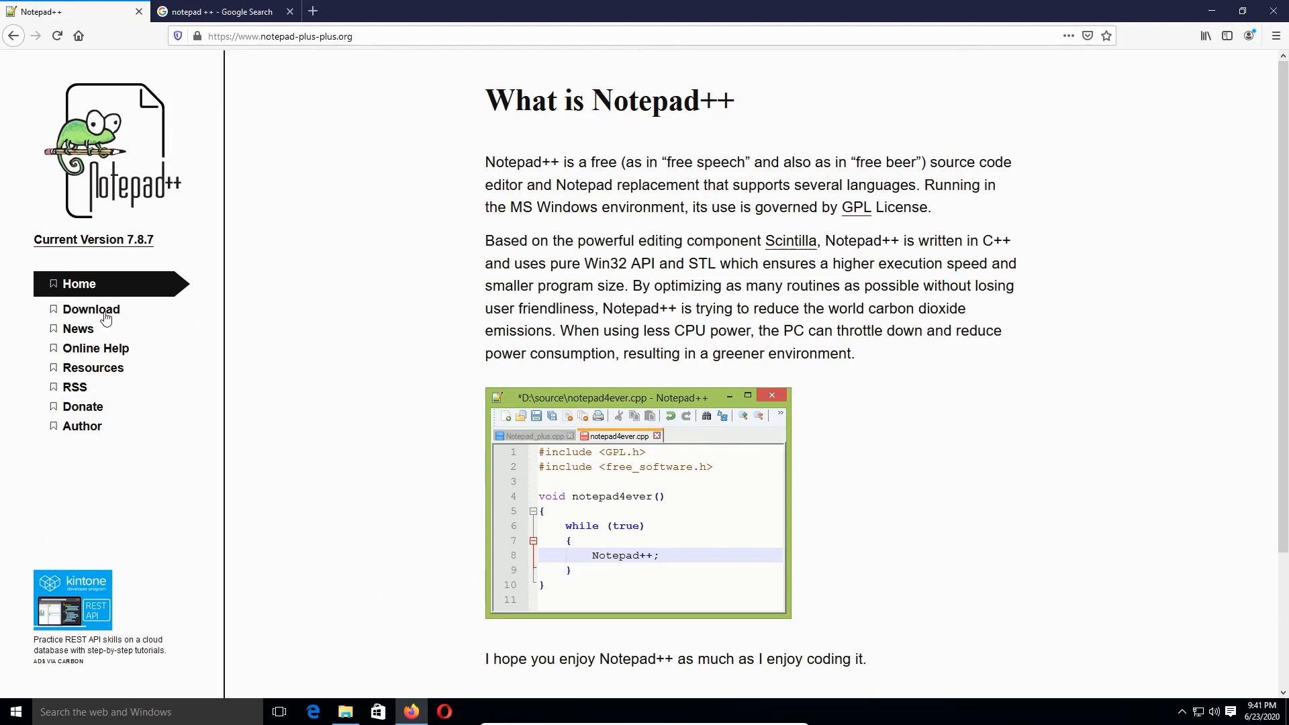
# Open the Notepad++ 7.8.7 release page and scroll to the Download 32-bit x86 section.
pyautogui.click(89, 309)
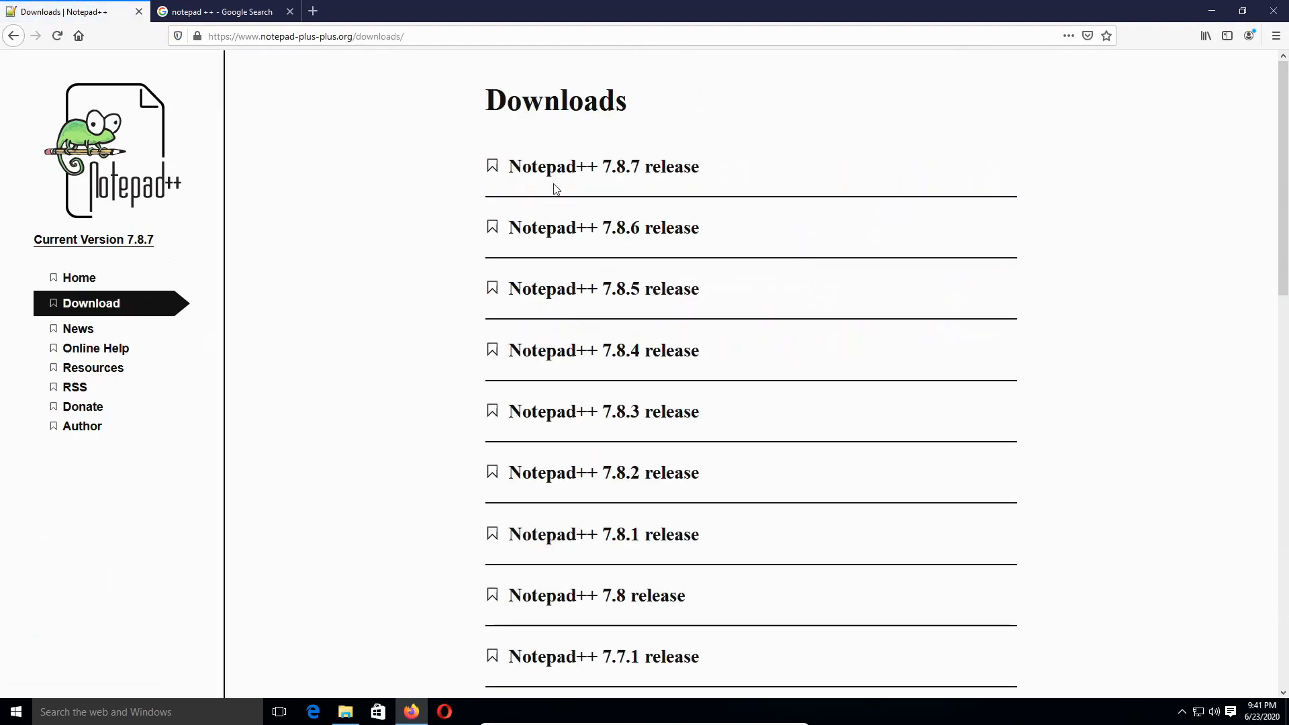
pyautogui.moveTo(633, 168)
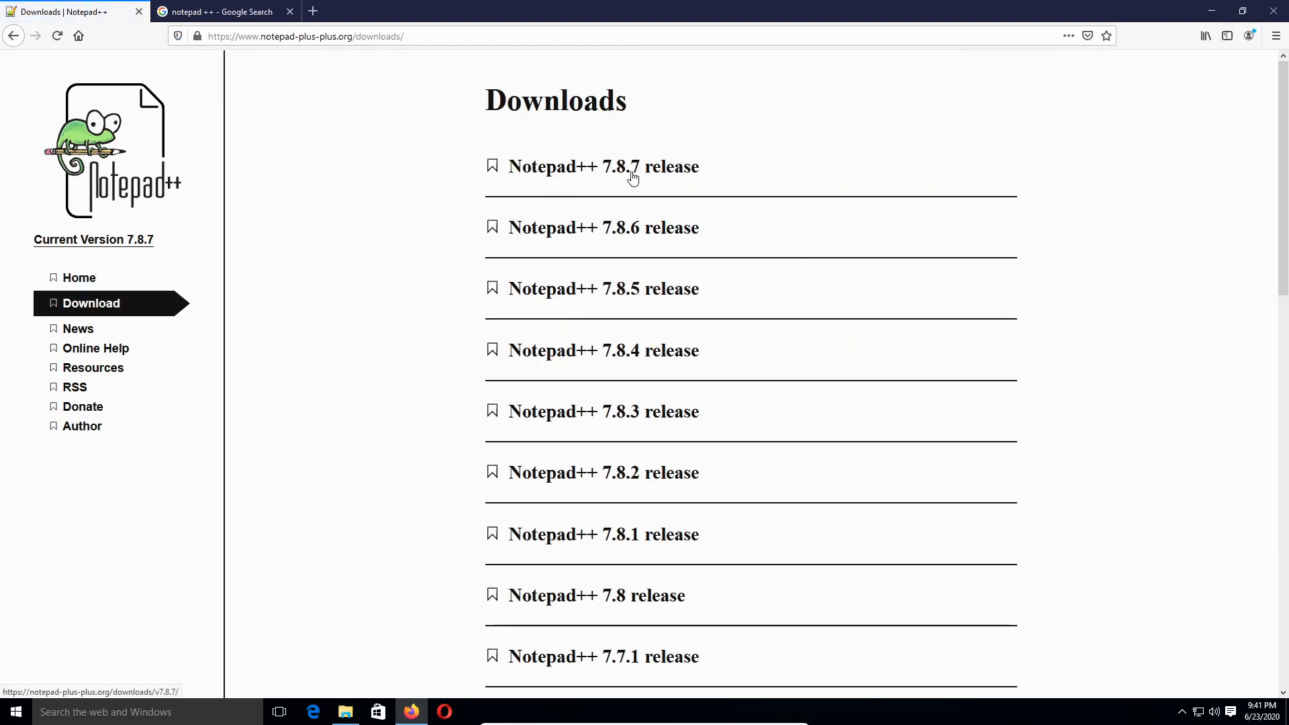
pyautogui.click(603, 166)
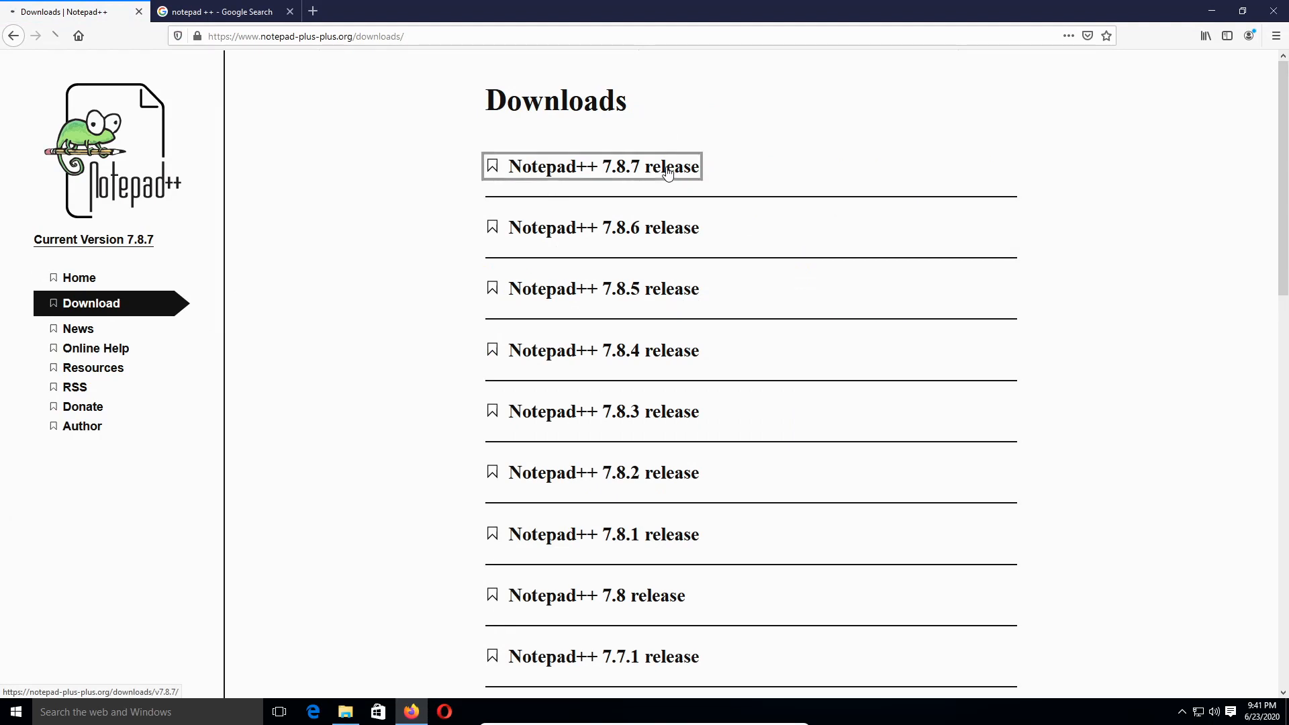
pyautogui.click(591, 165)
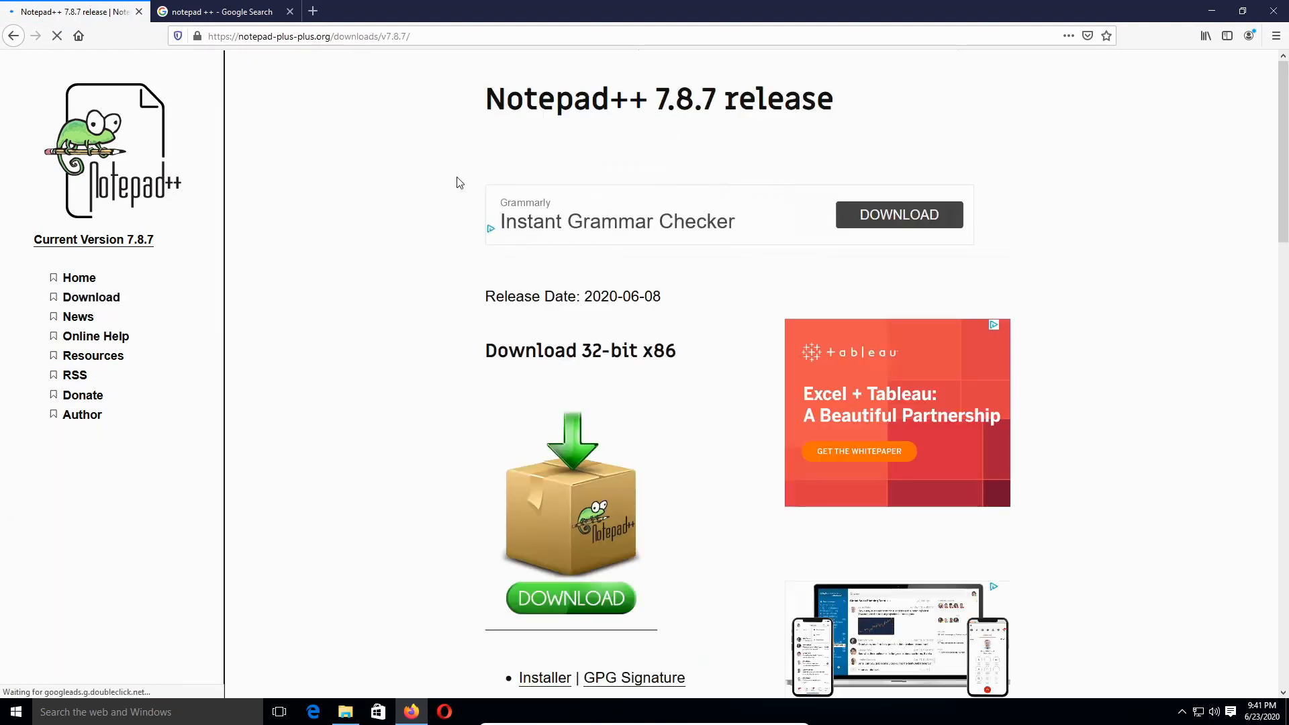
pyautogui.scroll(-3)
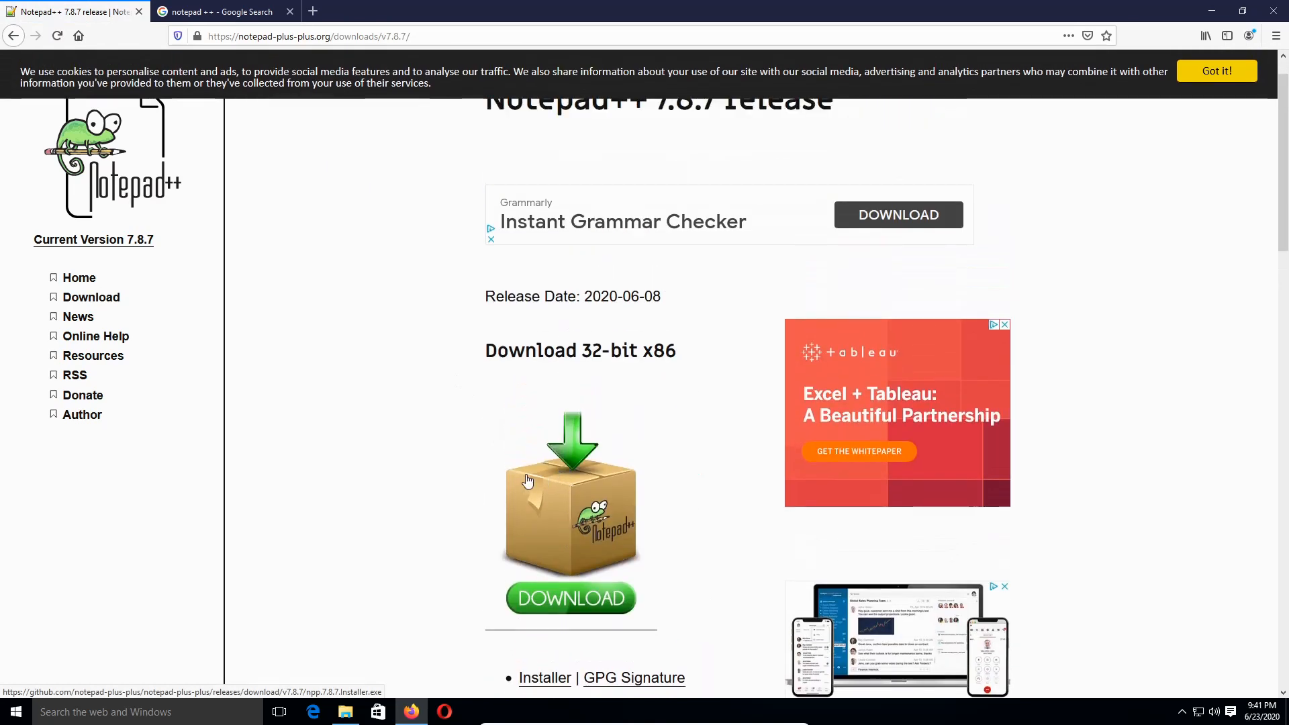
pyautogui.scroll(-3)
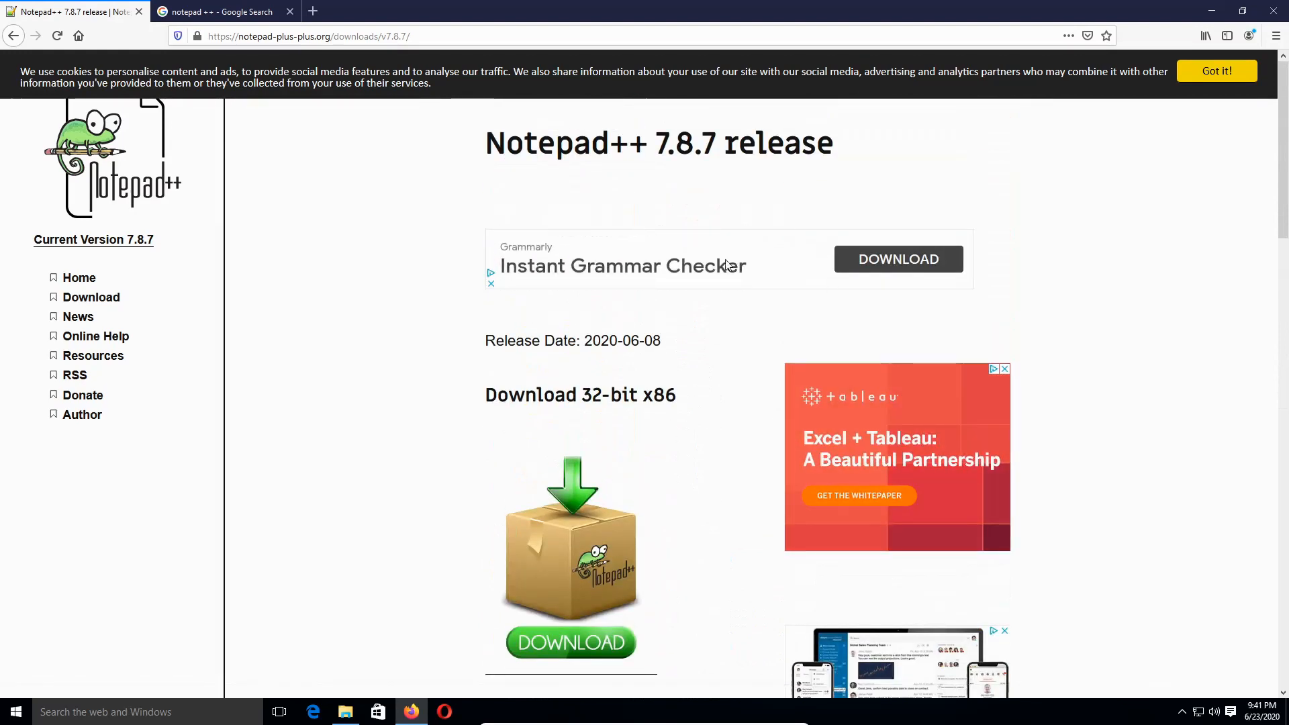
pyautogui.scroll(-3)
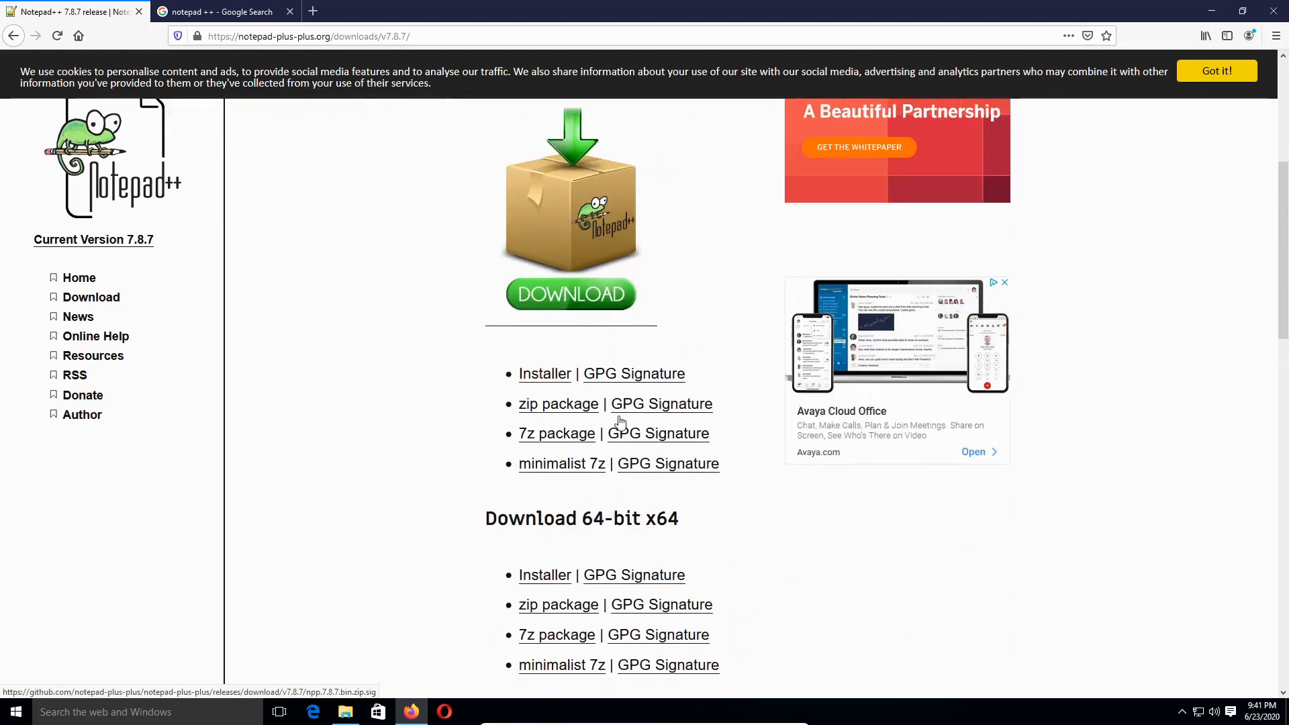
pyautogui.scroll(-3)
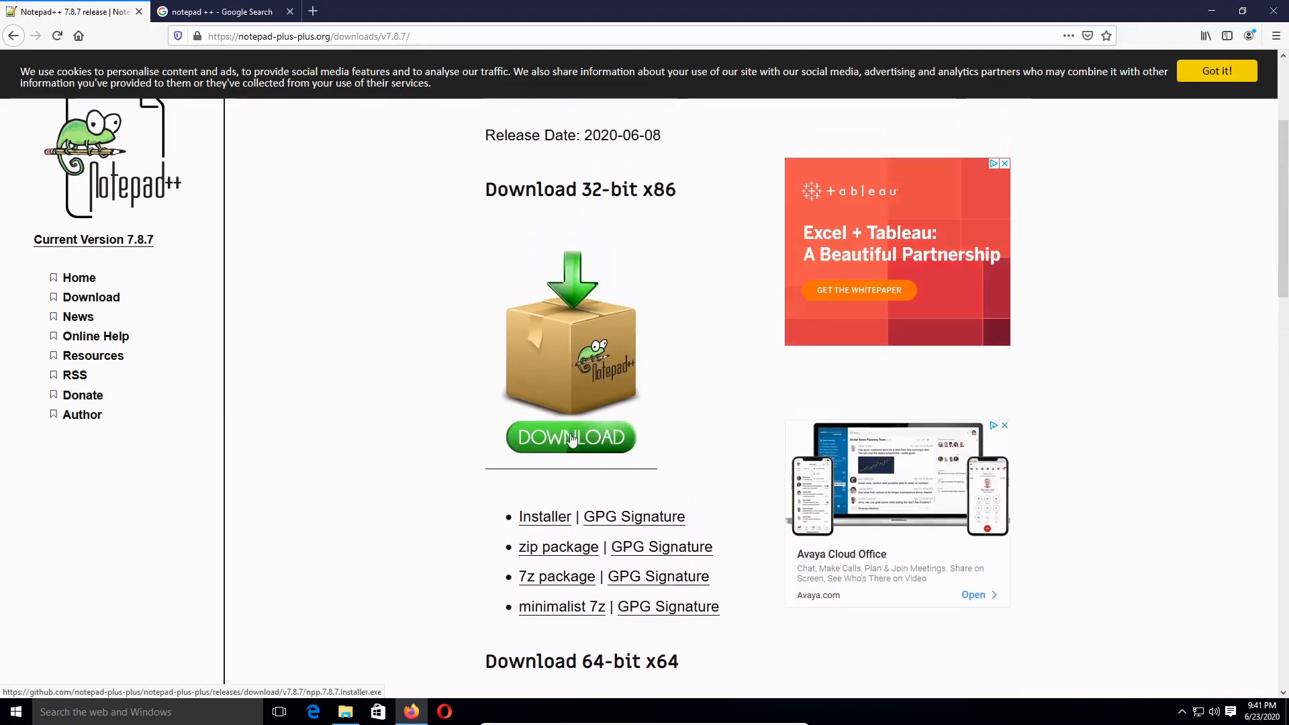
# Download the 32-bit x86 Notepad++ 7.8.7 installer and show it in the Downloads folder.
pyautogui.click(571, 436)
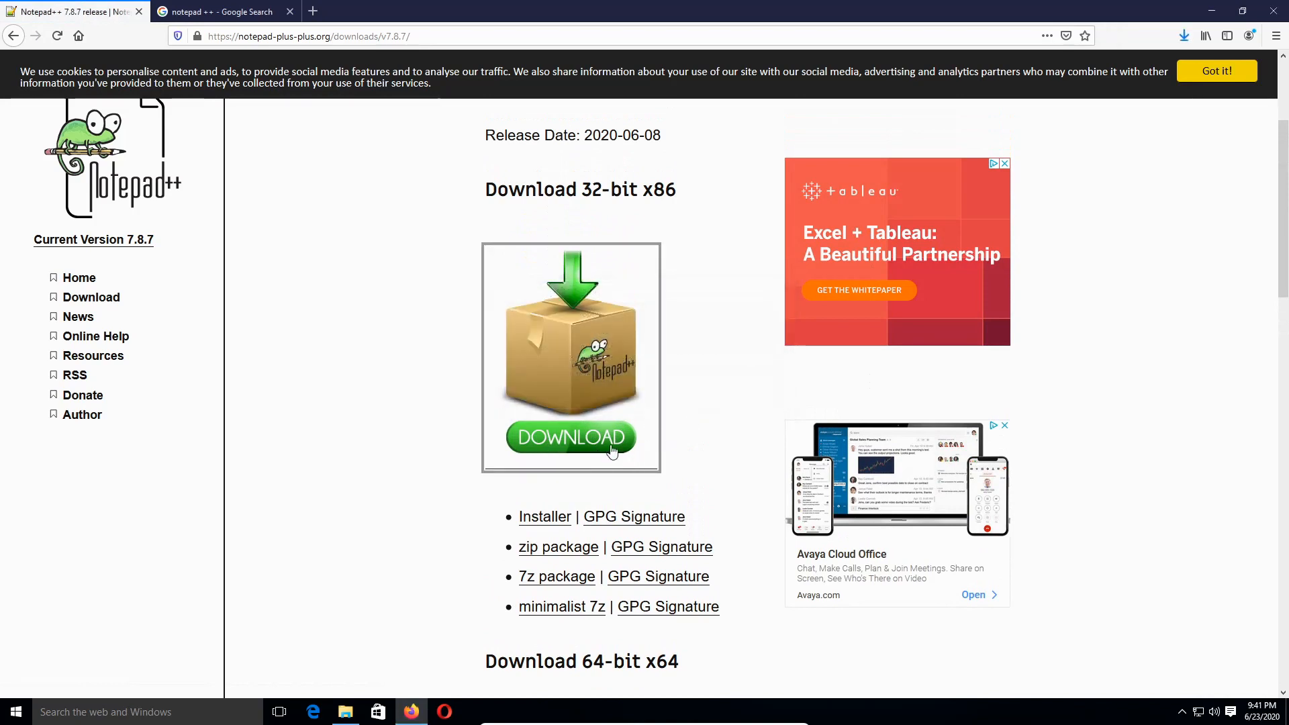
pyautogui.moveTo(570, 436)
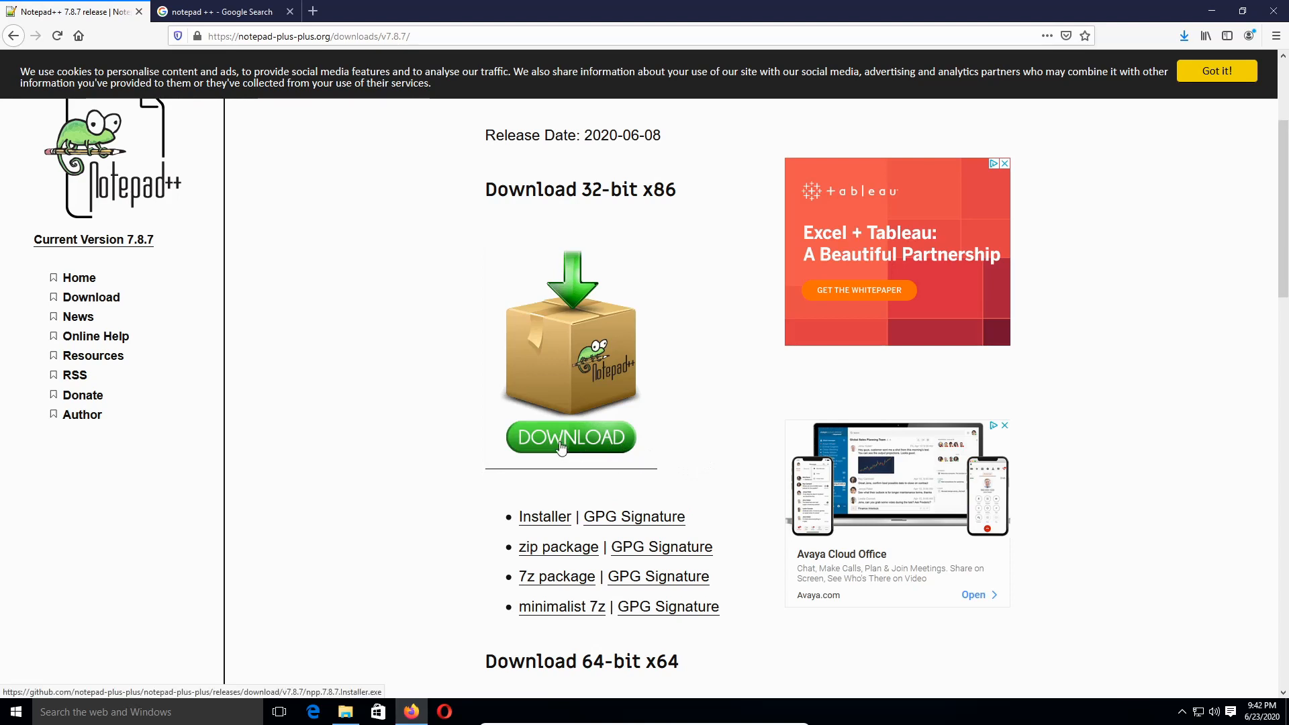
pyautogui.moveTo(782, 327)
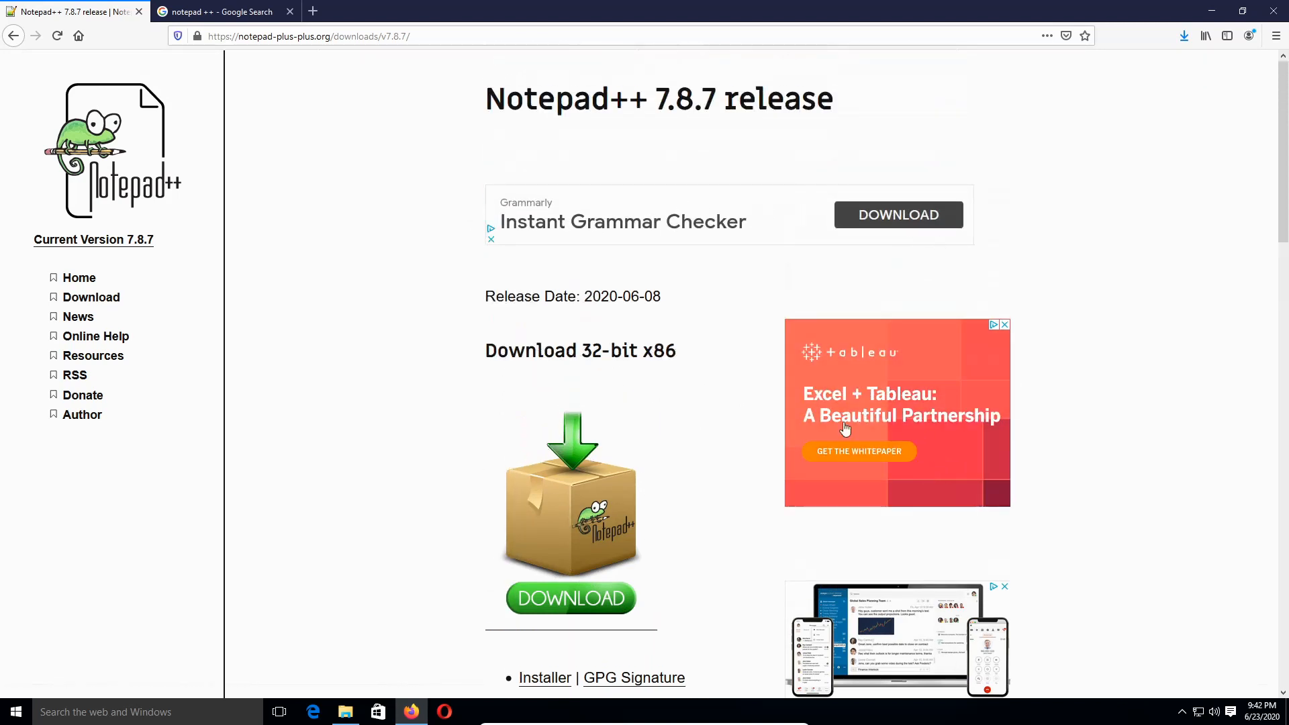
pyautogui.scroll(-3)
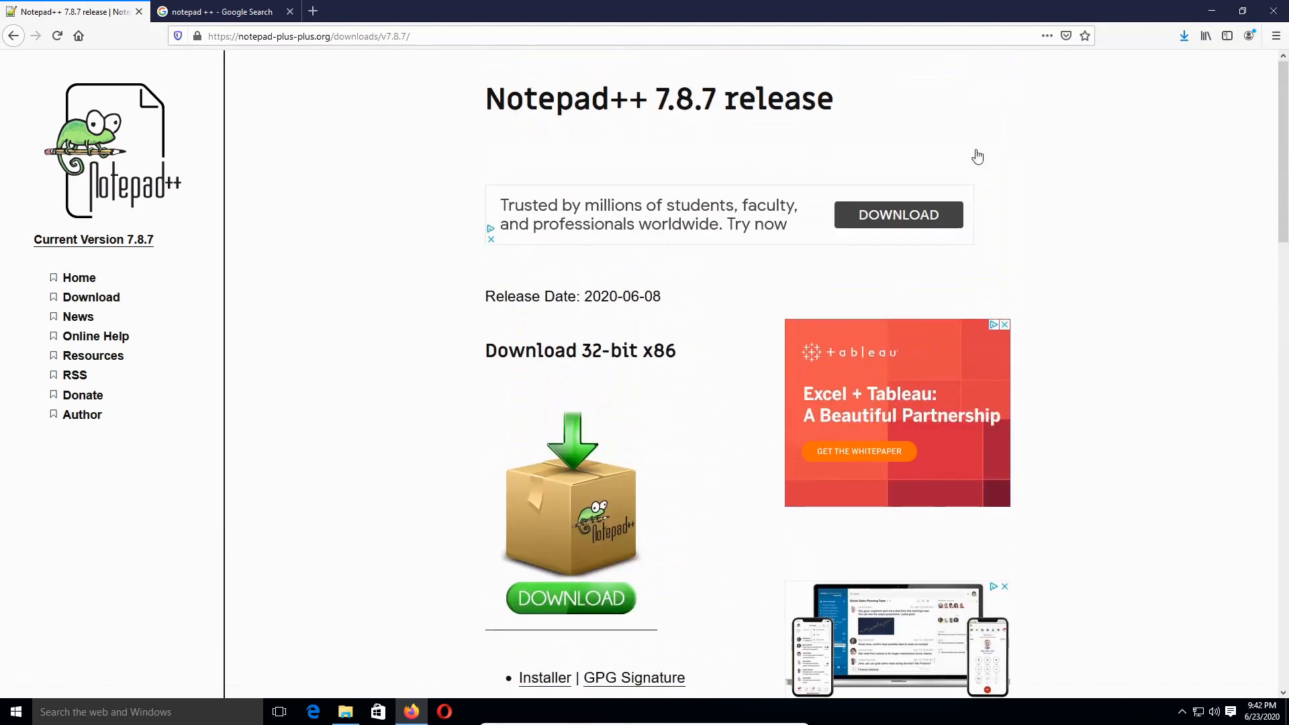
pyautogui.click(1183, 35)
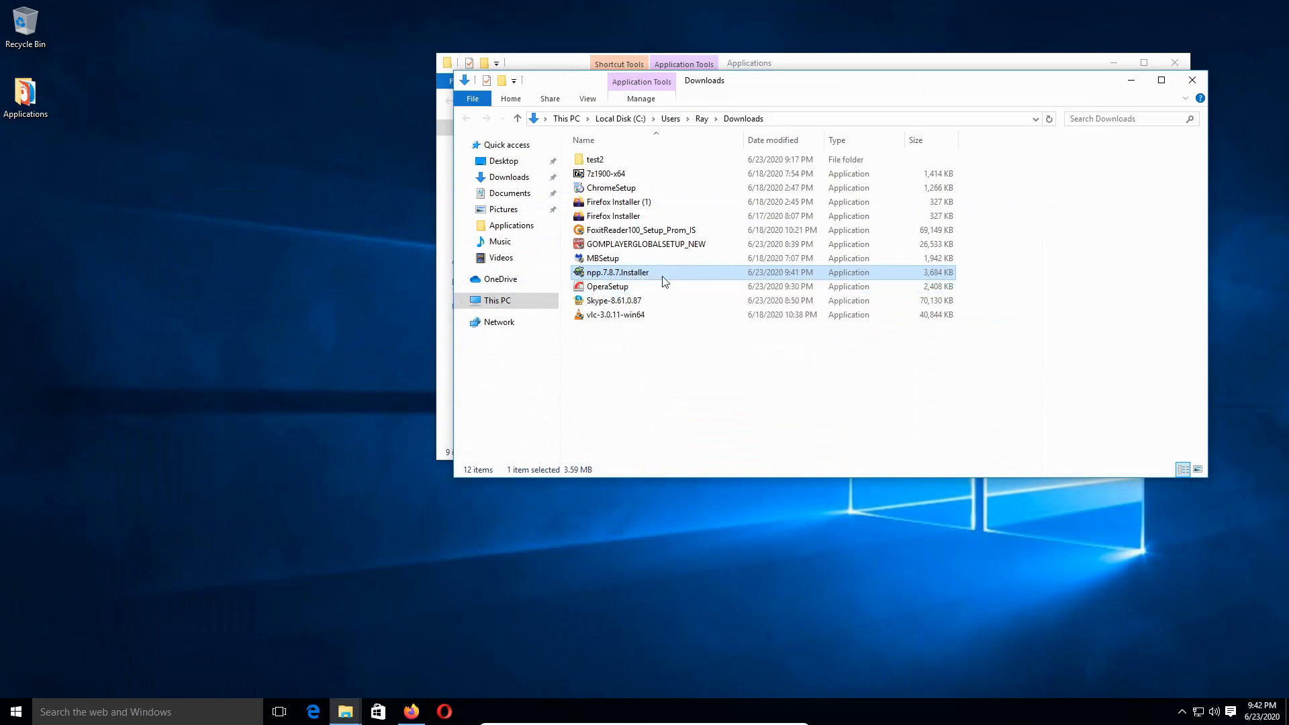
# Run npp.7.8.7.Installer with User Account Control approval and close both Explorer windows.
pyautogui.doubleClick(619, 272)
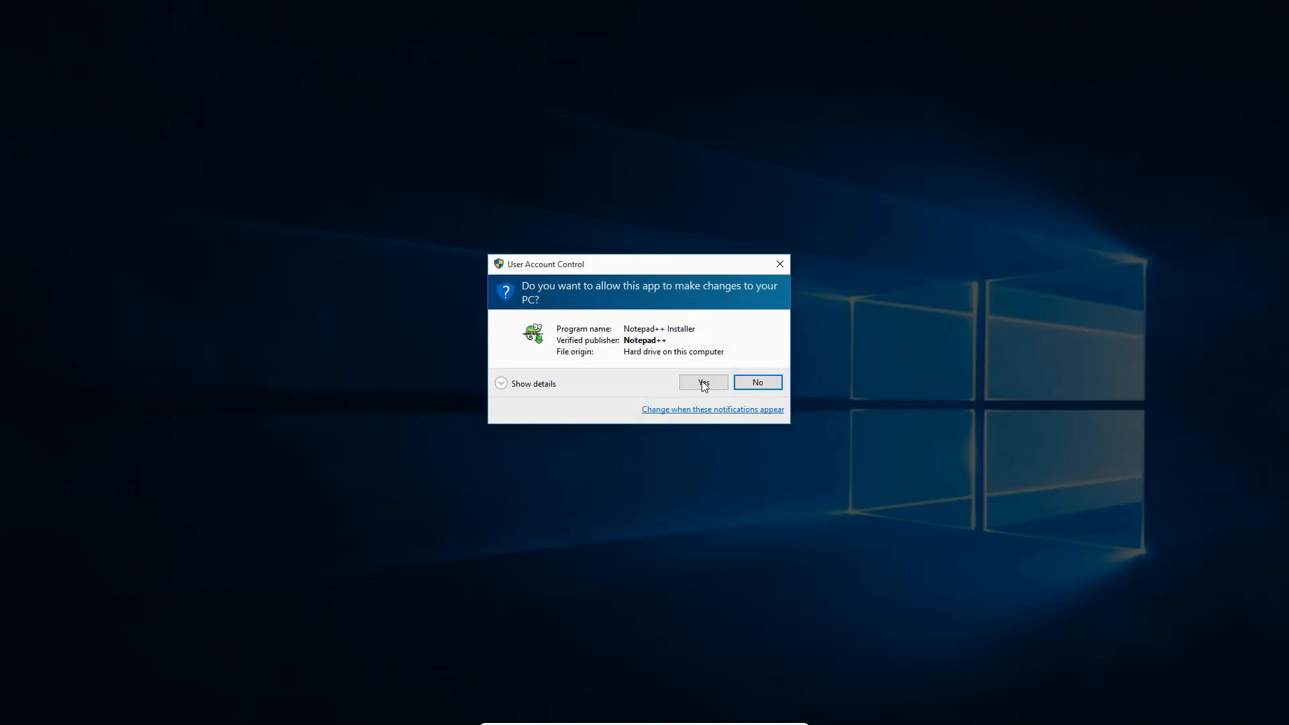
pyautogui.click(701, 382)
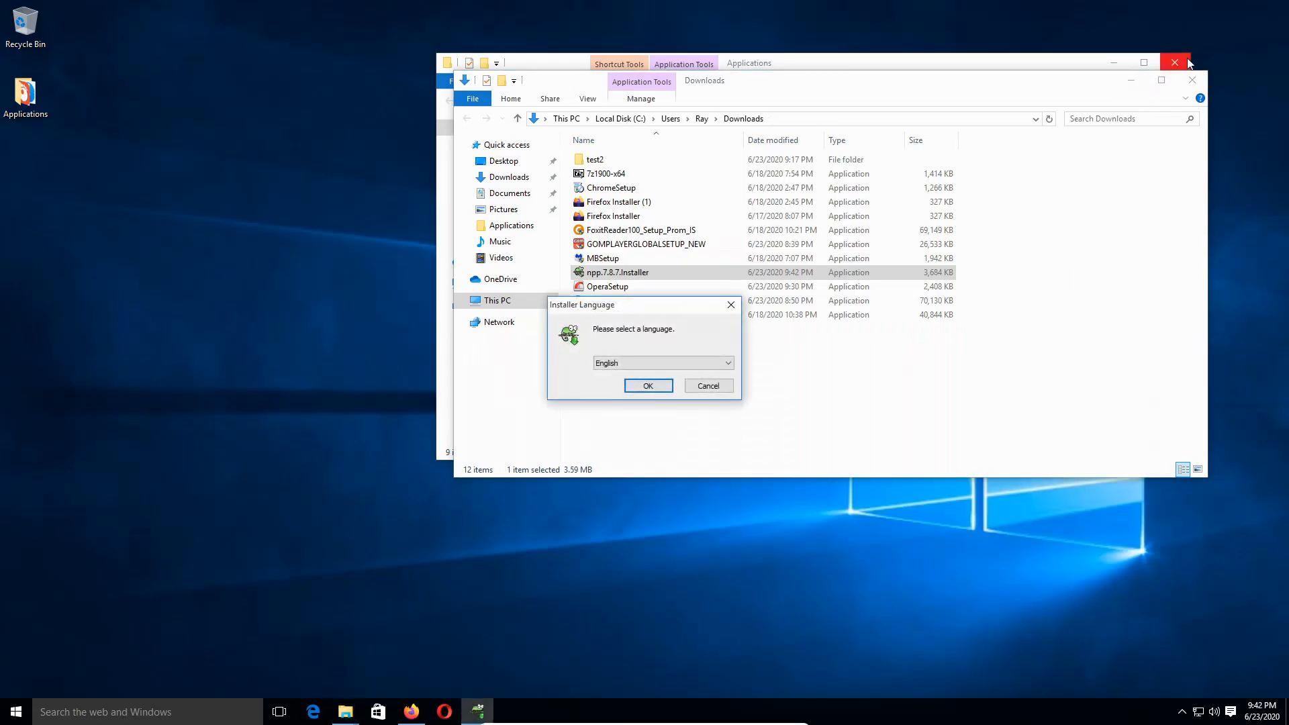
pyautogui.click(1174, 61)
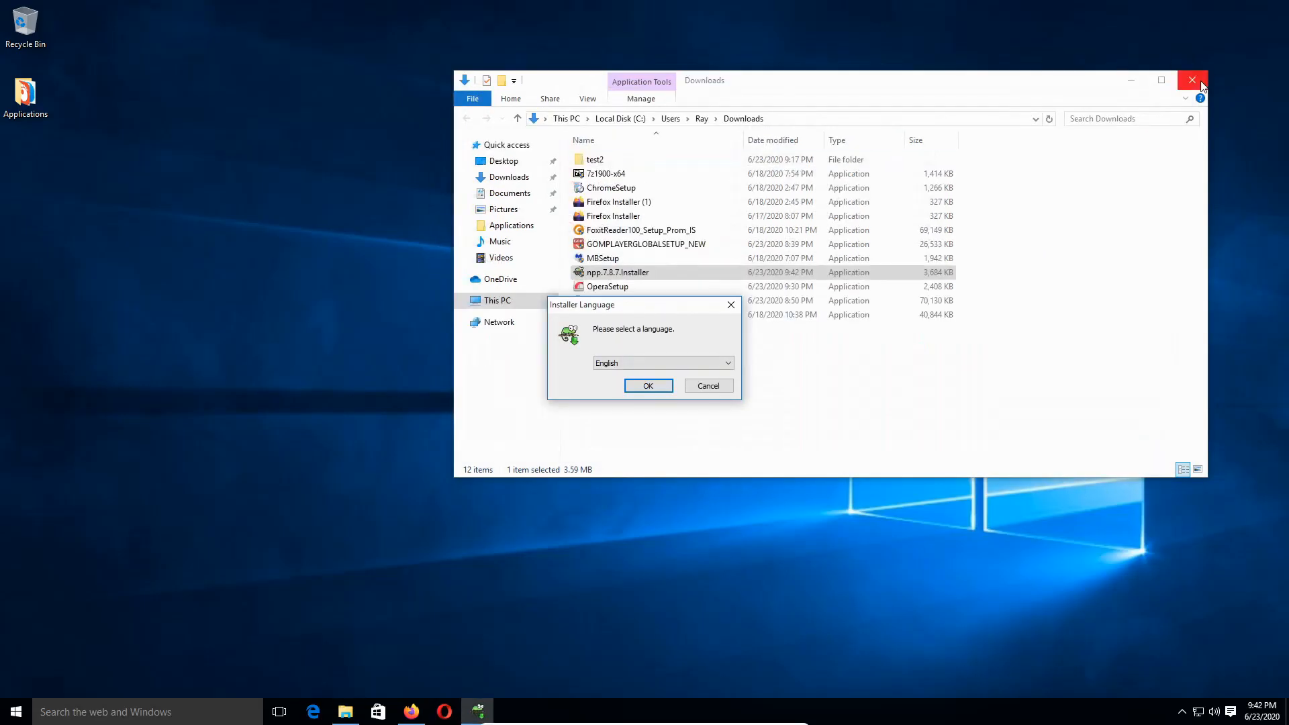
pyautogui.click(1189, 80)
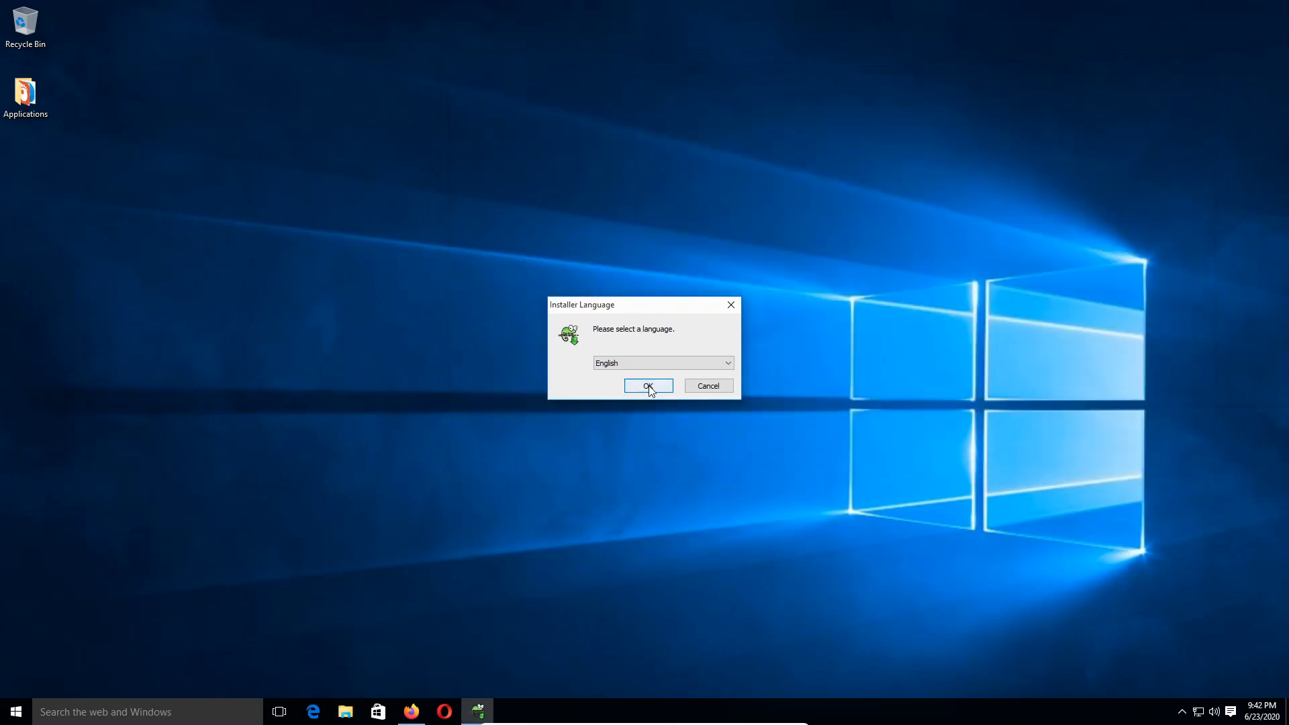
# Pick English, accept the license, default folder and components, and enable Create Shortcut on Desktop.
pyautogui.click(648, 385)
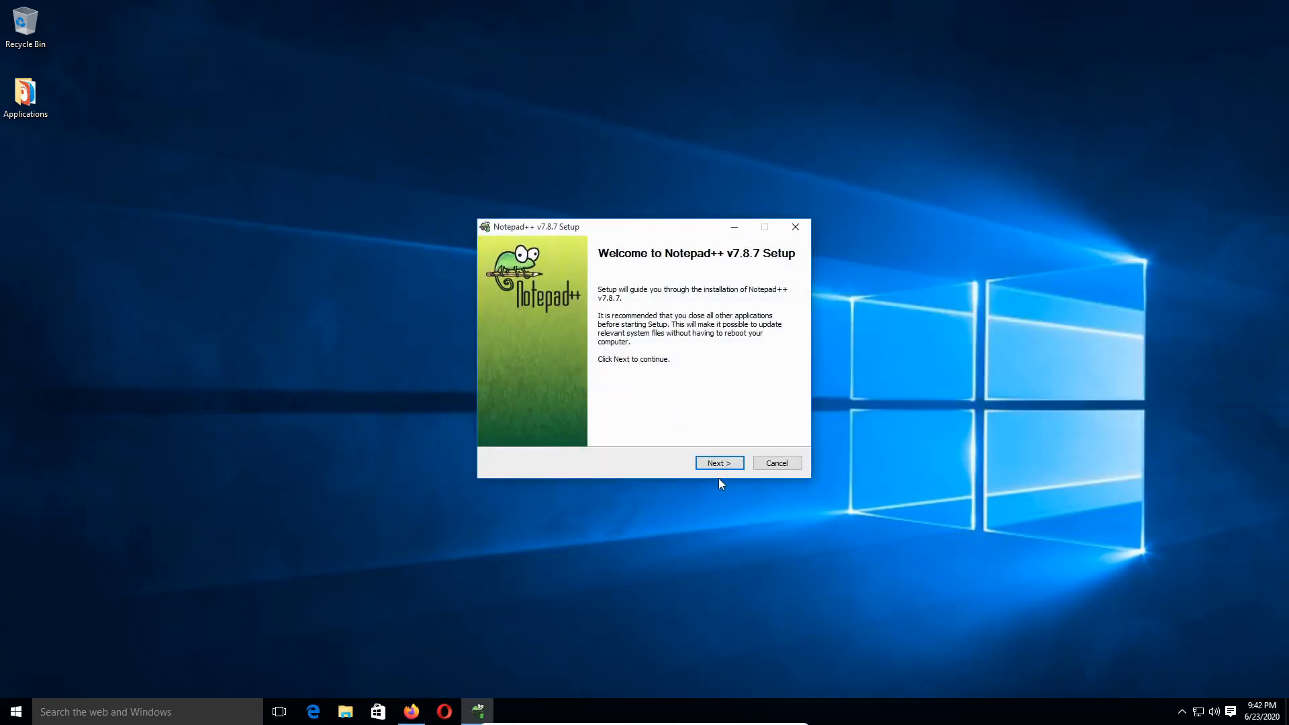
pyautogui.click(717, 463)
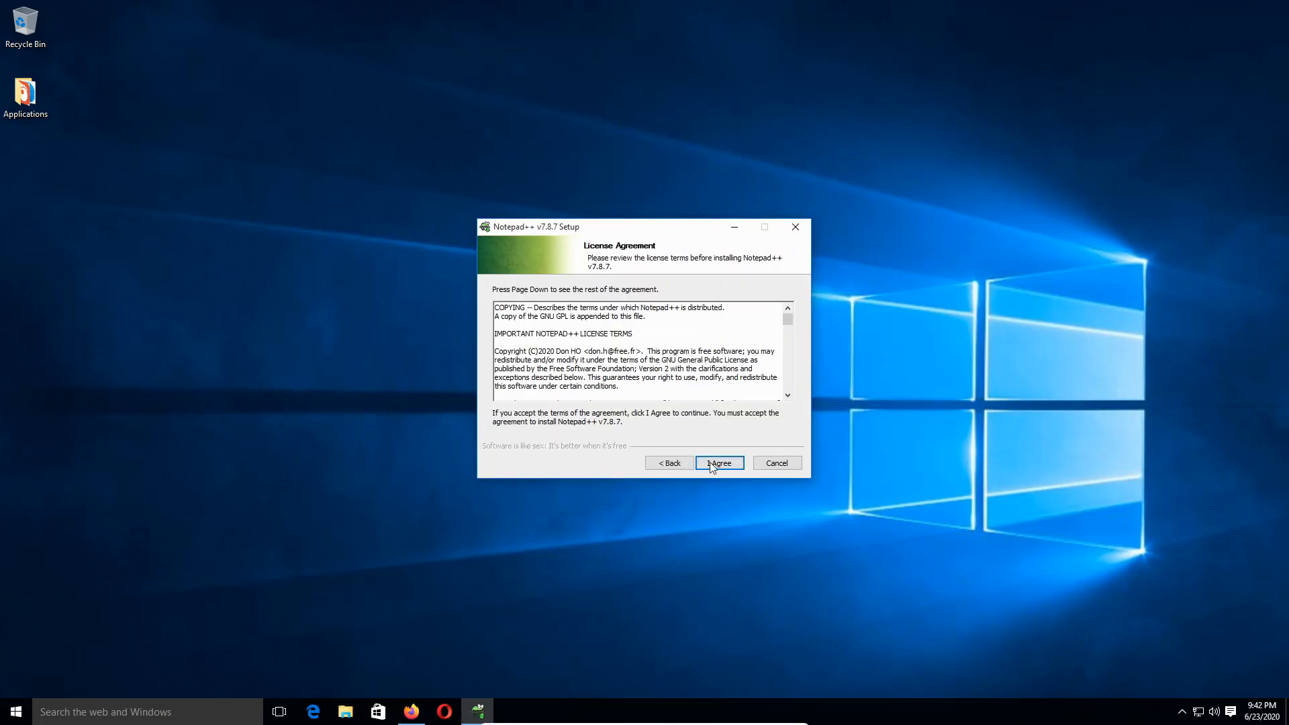
pyautogui.click(717, 463)
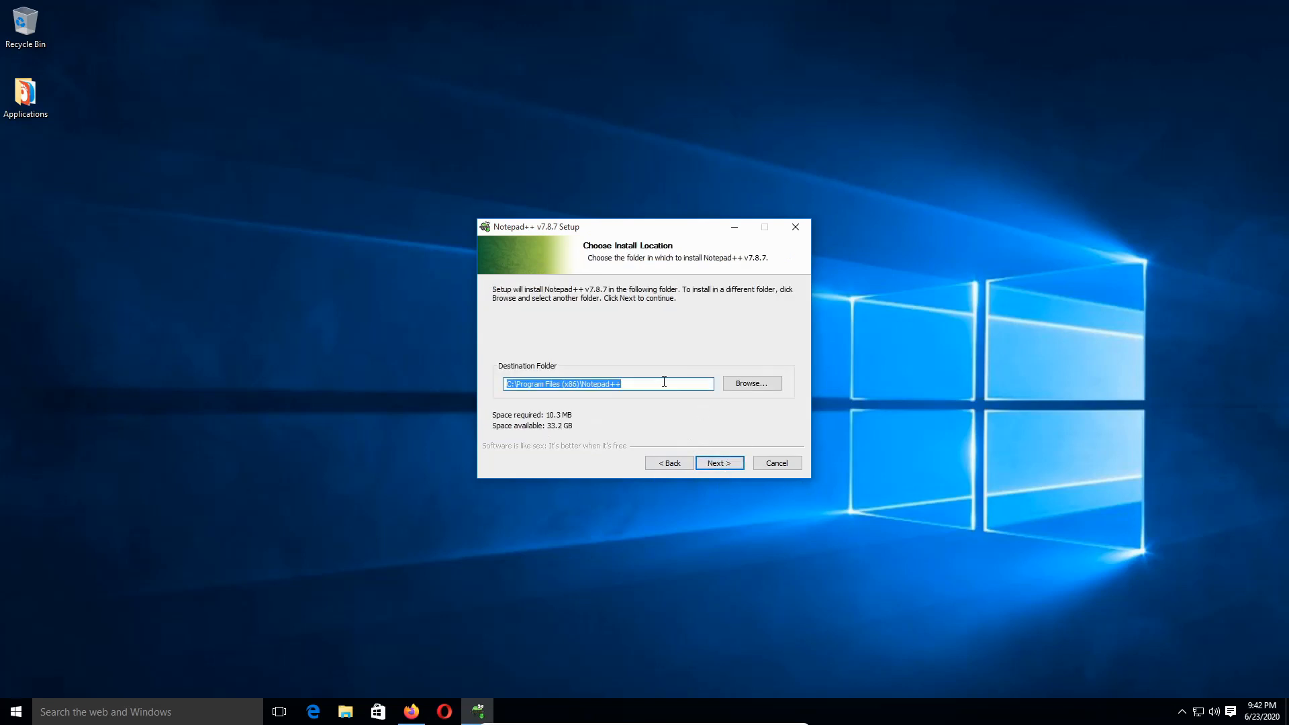
pyautogui.moveTo(571, 425)
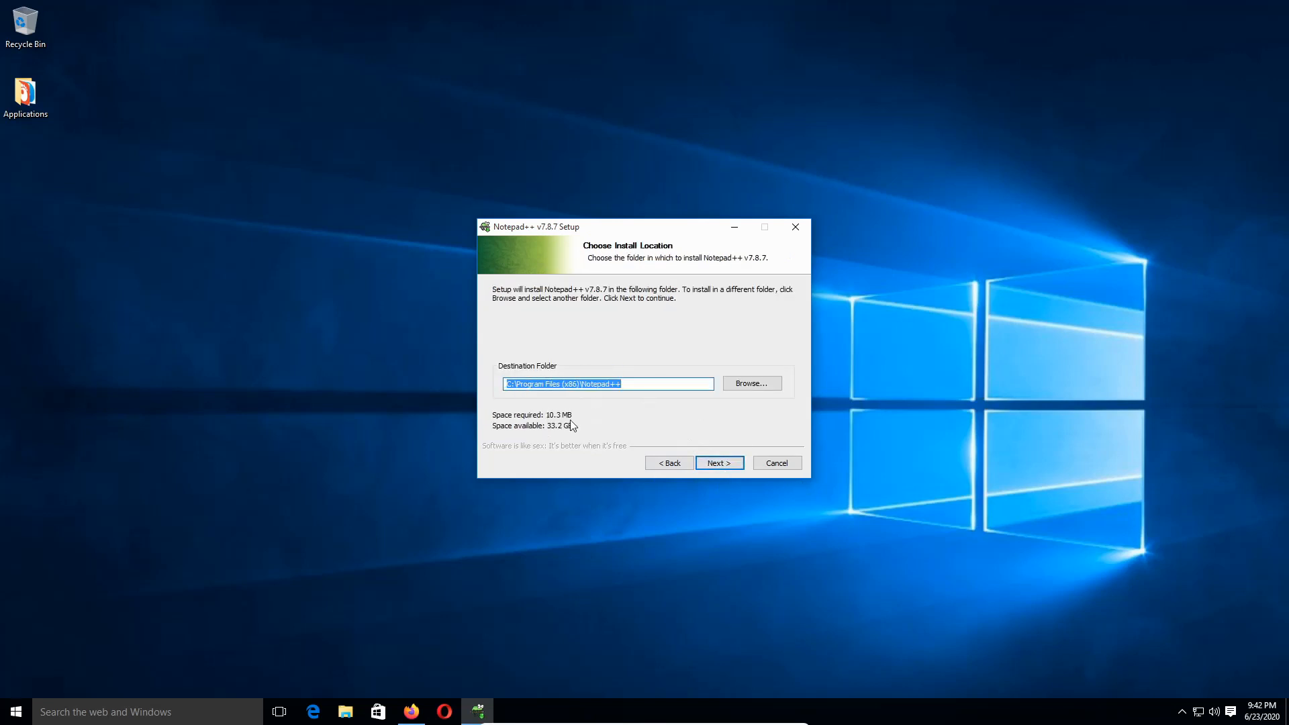
pyautogui.click(718, 463)
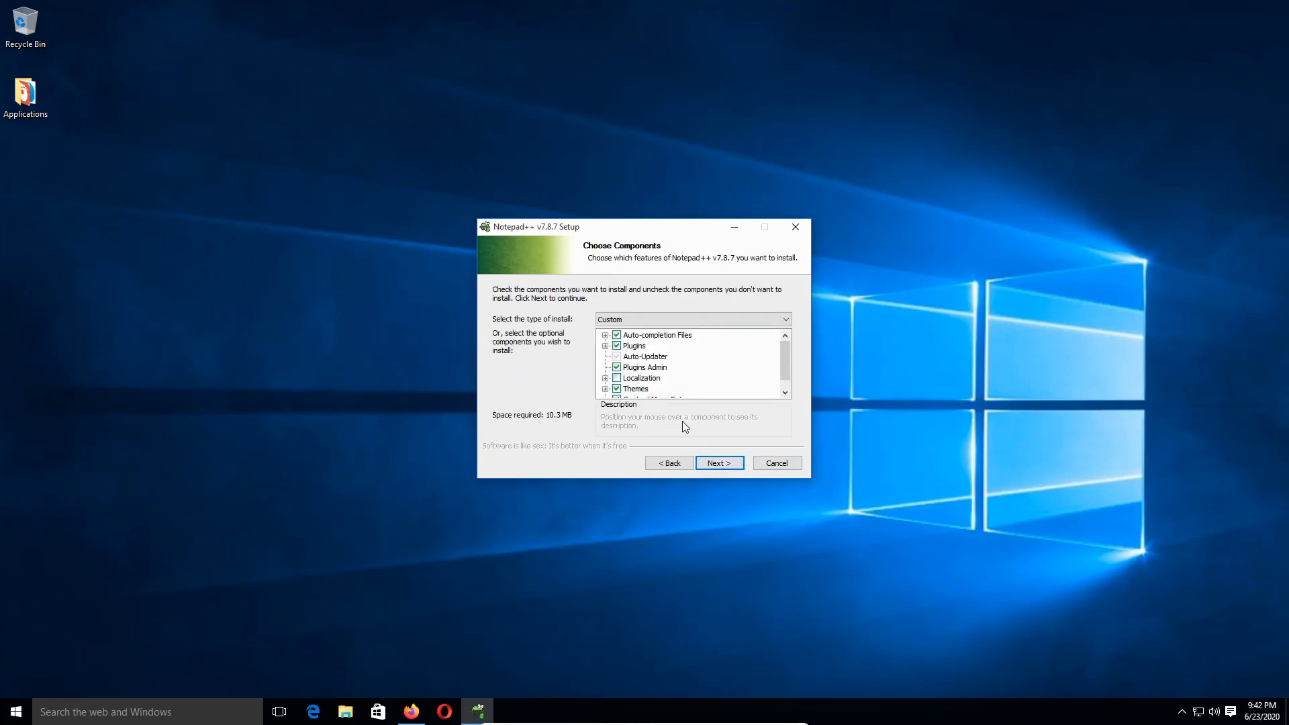
pyautogui.scroll(-3)
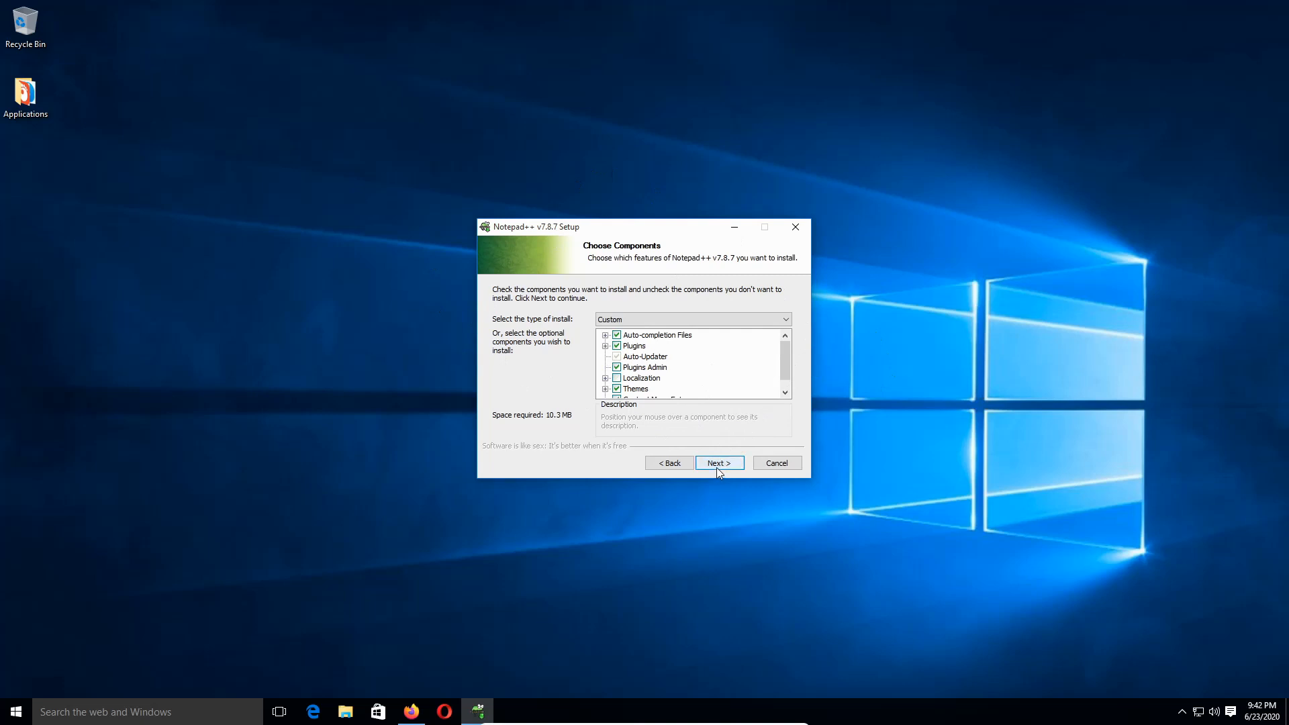
pyautogui.click(716, 462)
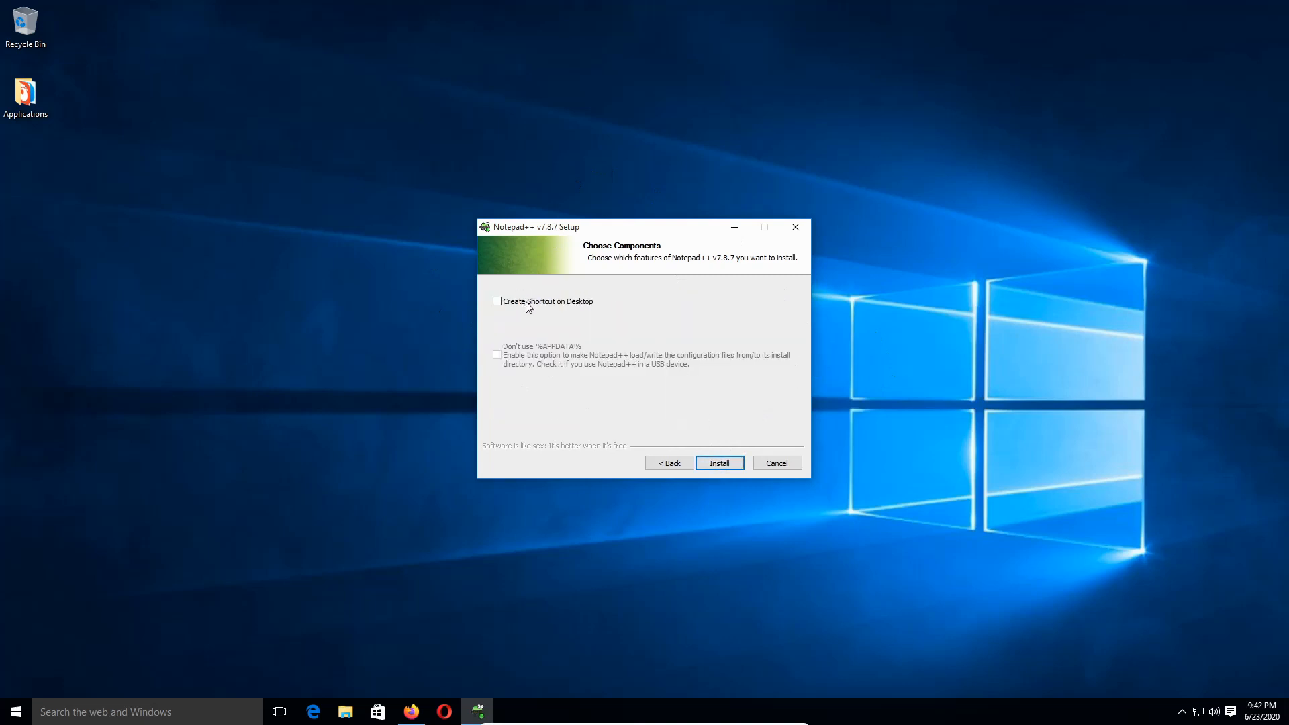
pyautogui.click(496, 301)
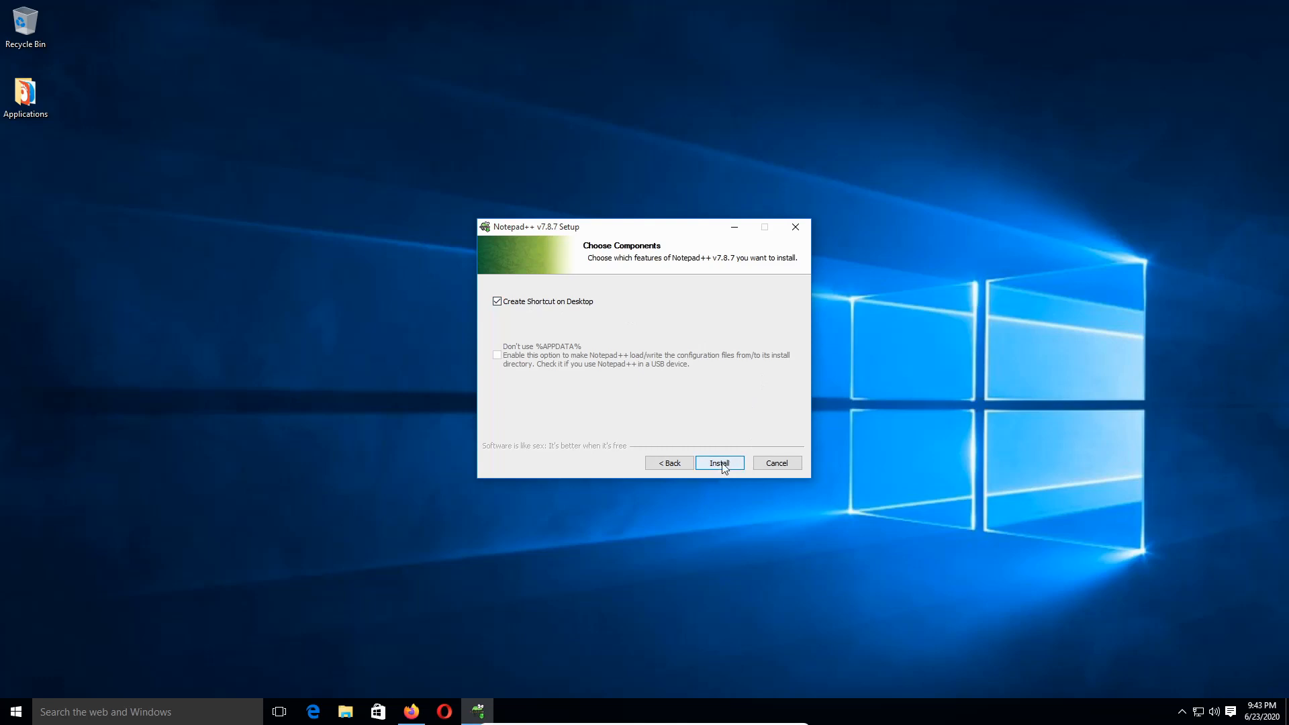
# Install Notepad++ 7.8.7 and finish setup with Run Notepad++ ticked.
pyautogui.click(719, 463)
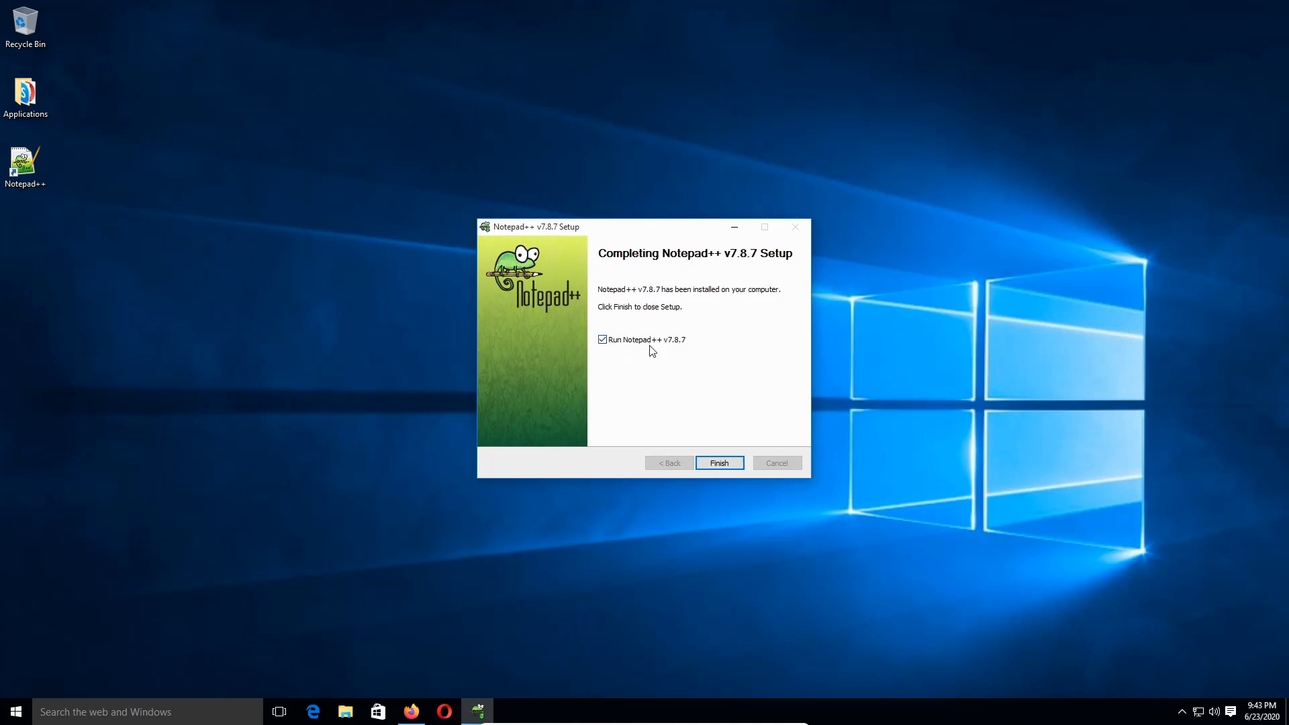
pyautogui.moveTo(697, 349)
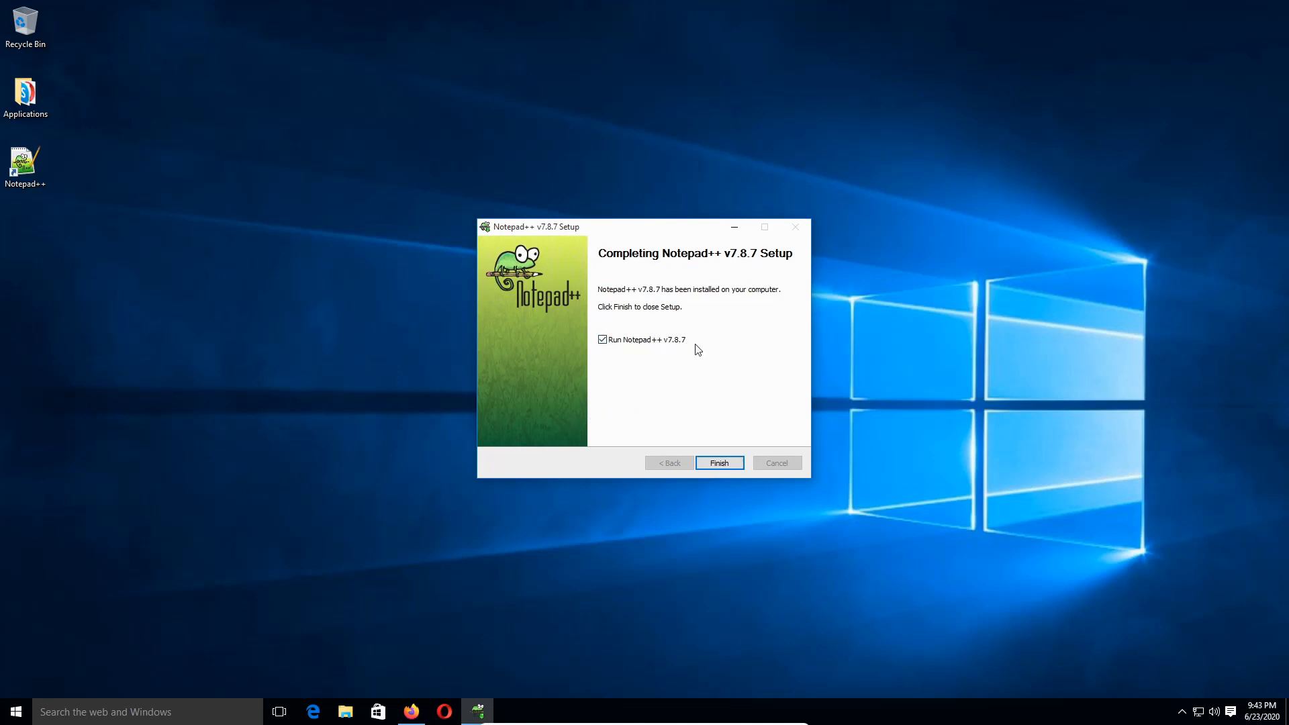
pyautogui.moveTo(747, 464)
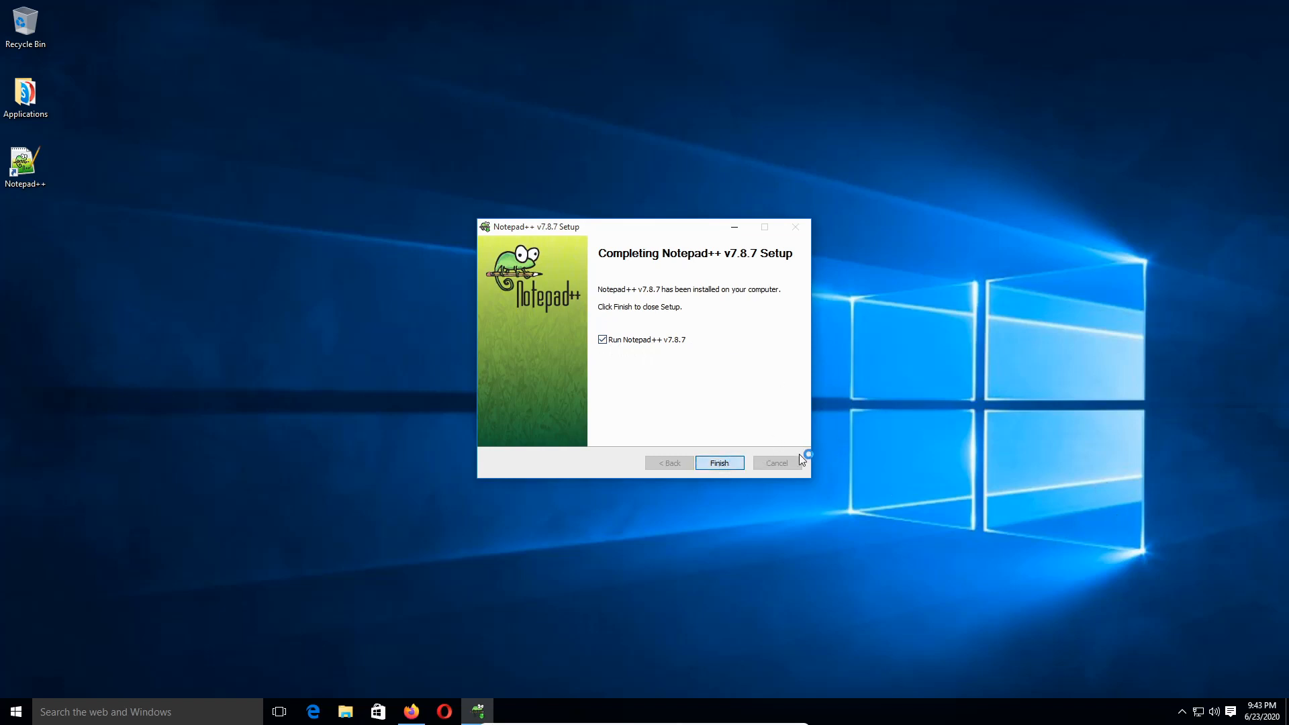
pyautogui.click(718, 461)
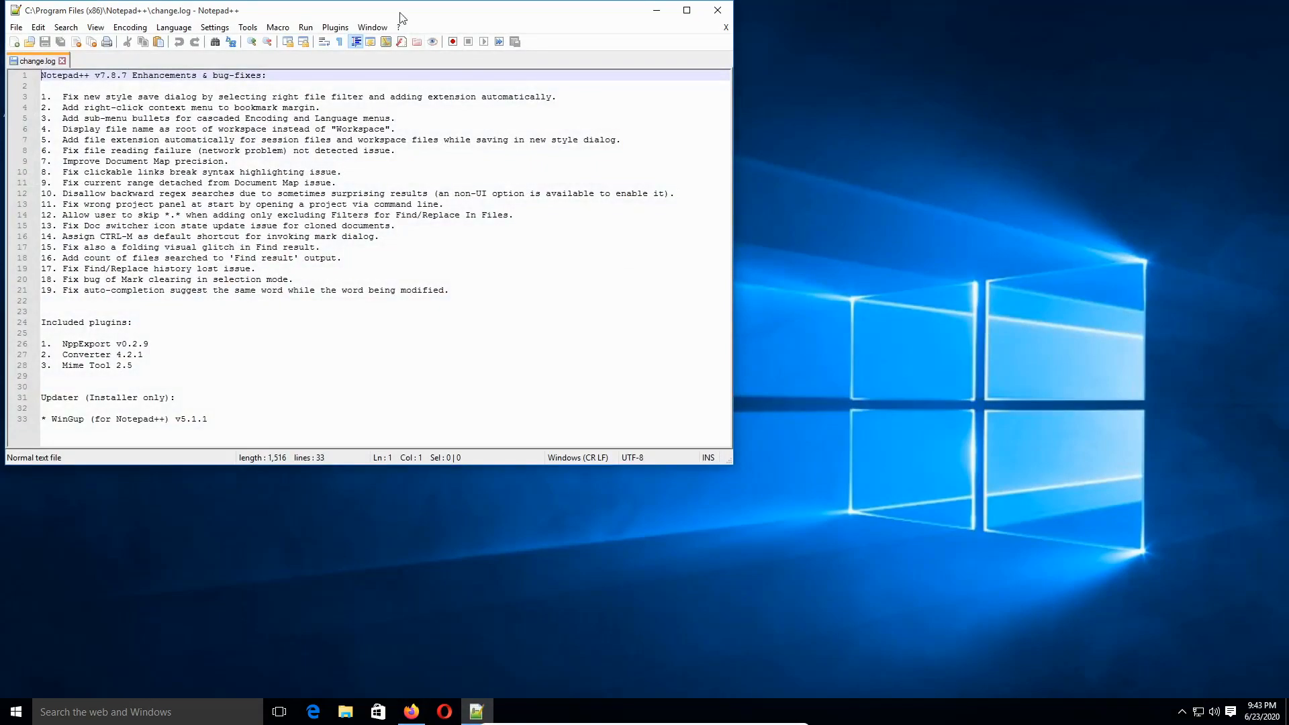